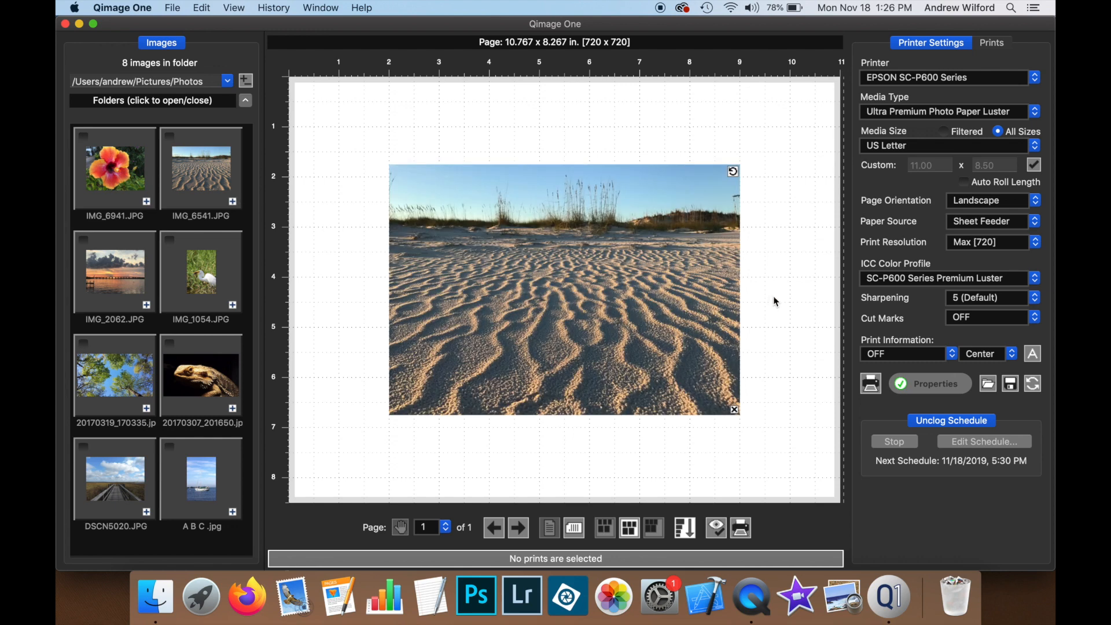
mouse_move(891, 342)
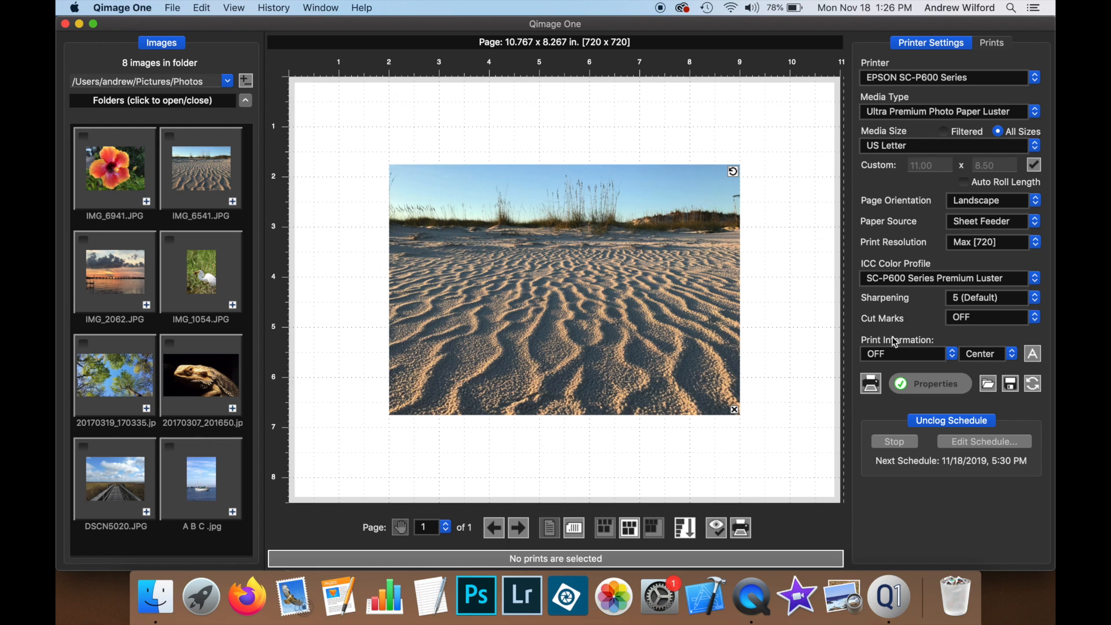
mouse_move(955, 347)
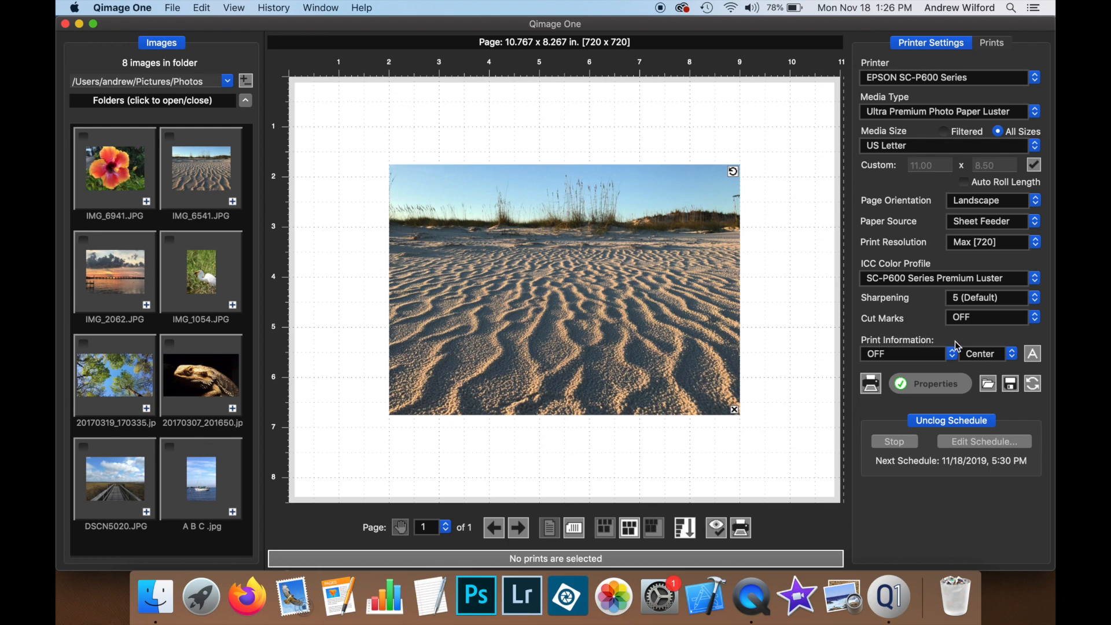
mouse_move(965, 361)
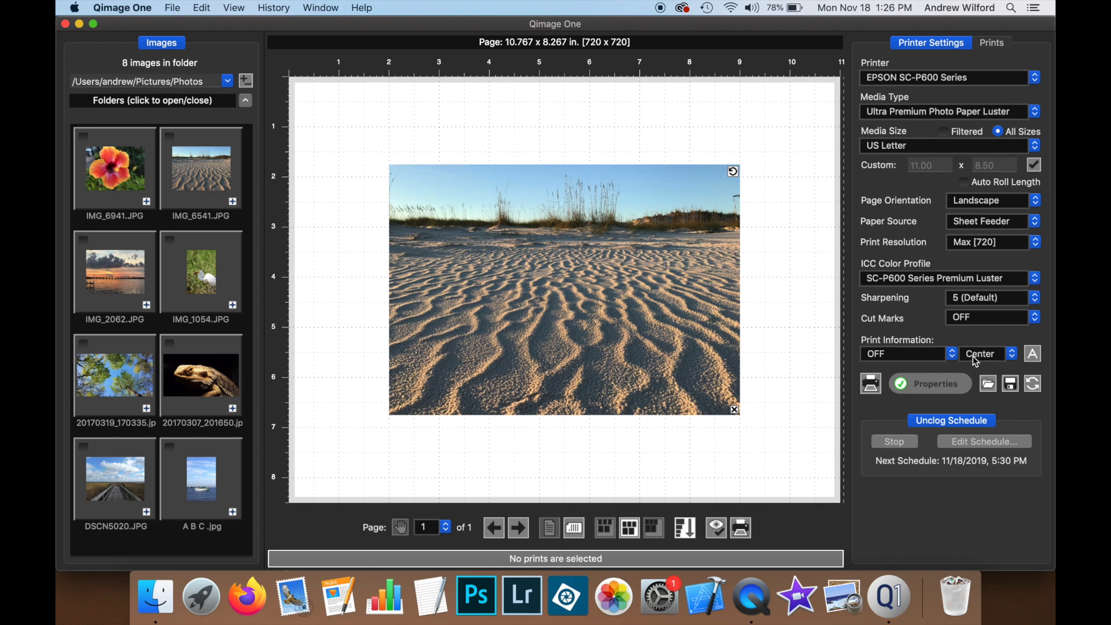
mouse_move(923, 348)
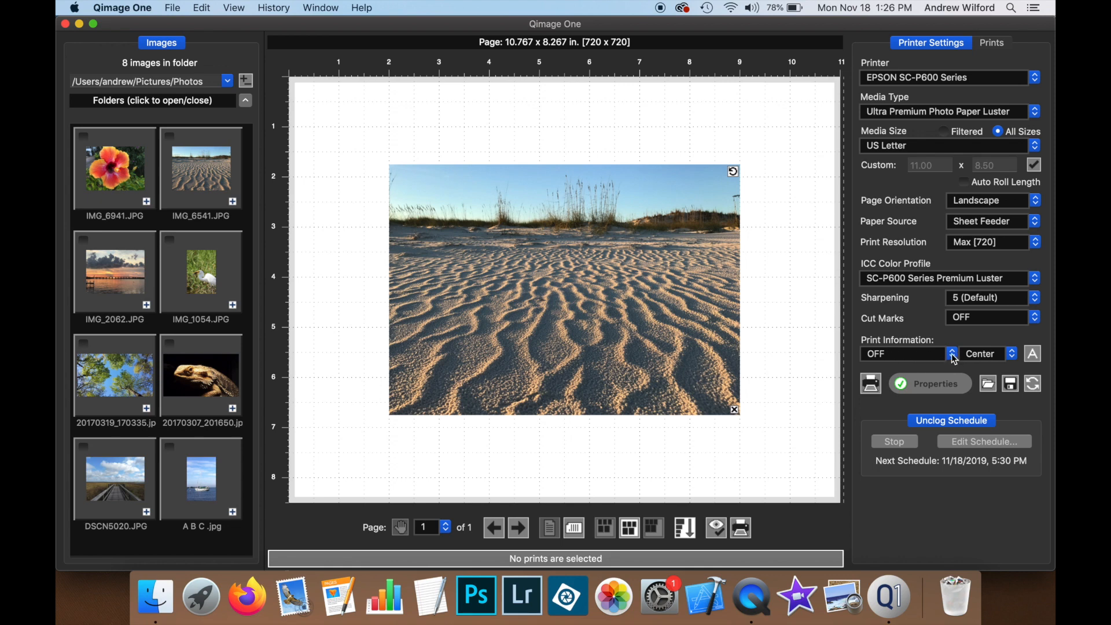
- Set Print Information to 'File name only' so IMG_6541 appears under the dune print
click(952, 353)
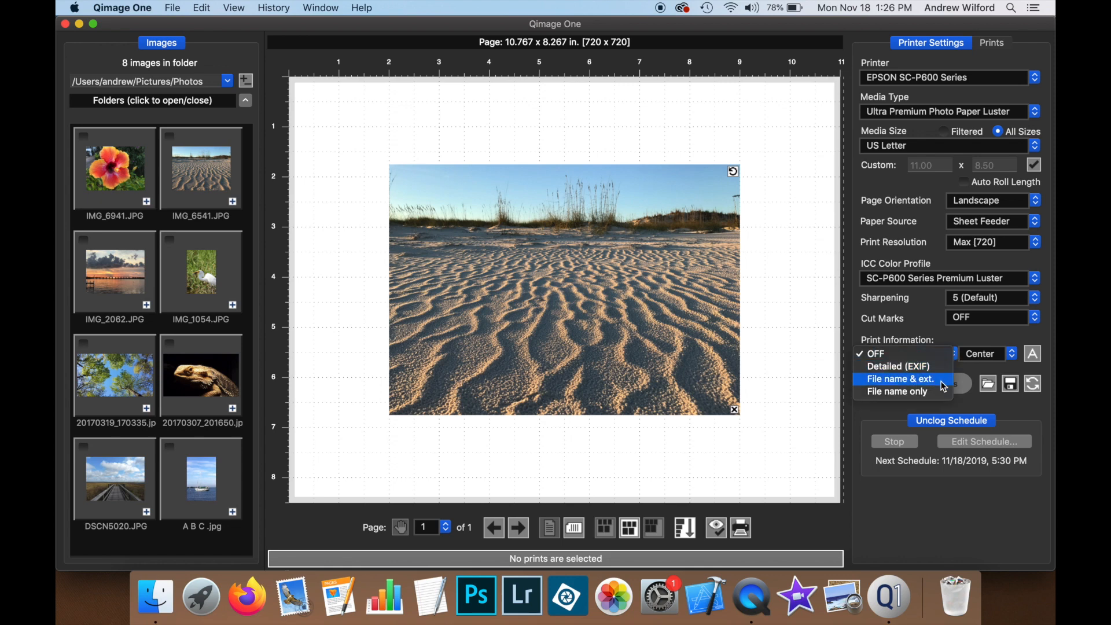
click(897, 392)
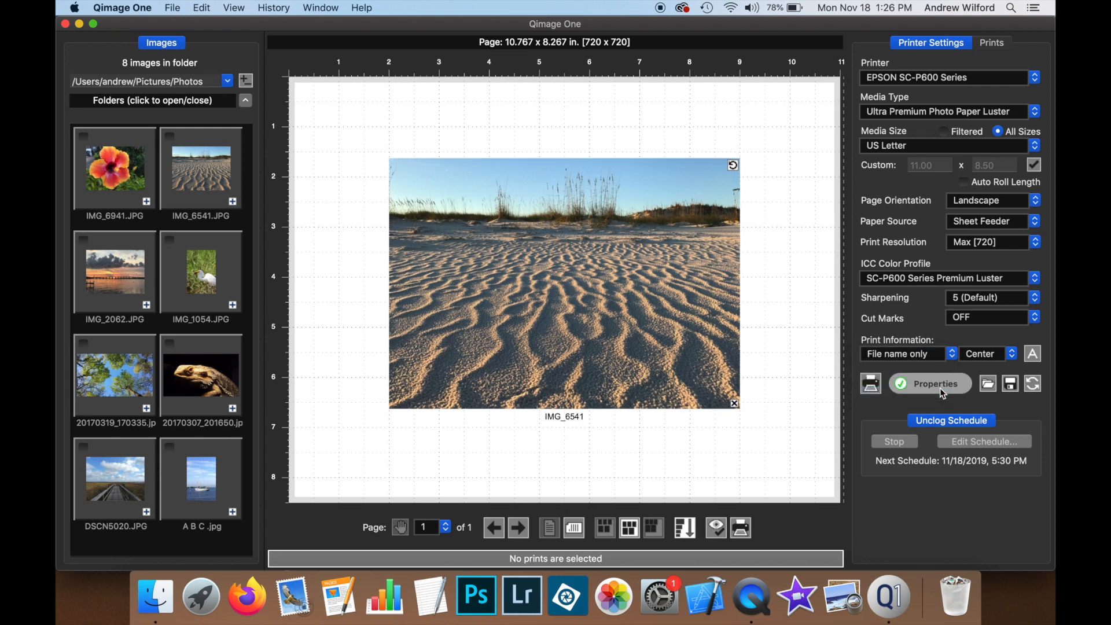
mouse_move(554, 427)
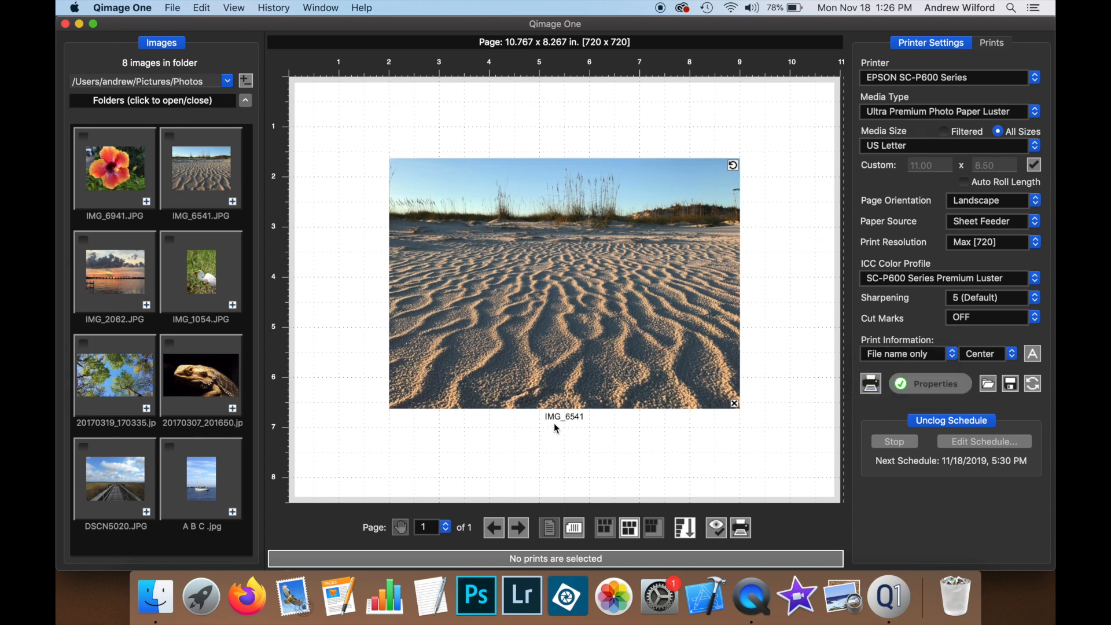
mouse_move(581, 429)
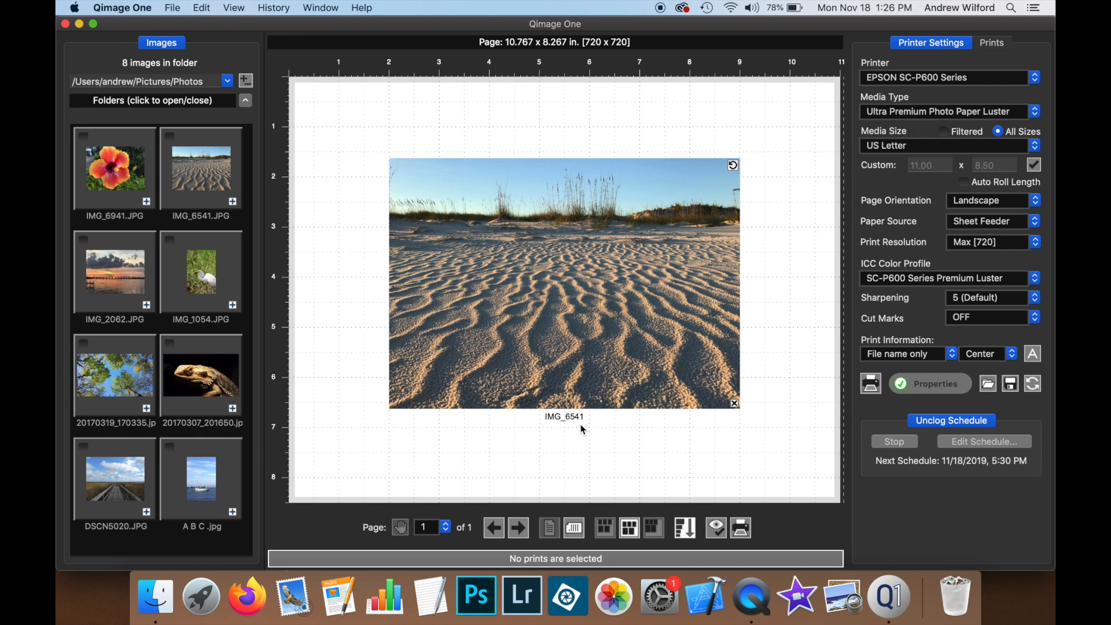
mouse_move(603, 439)
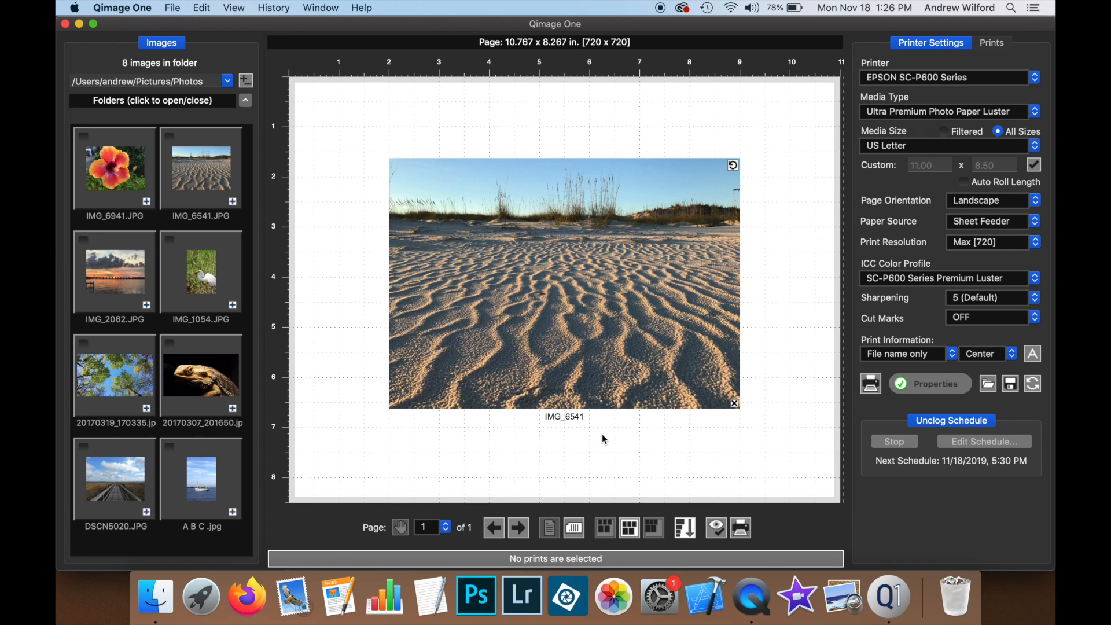
mouse_move(953, 363)
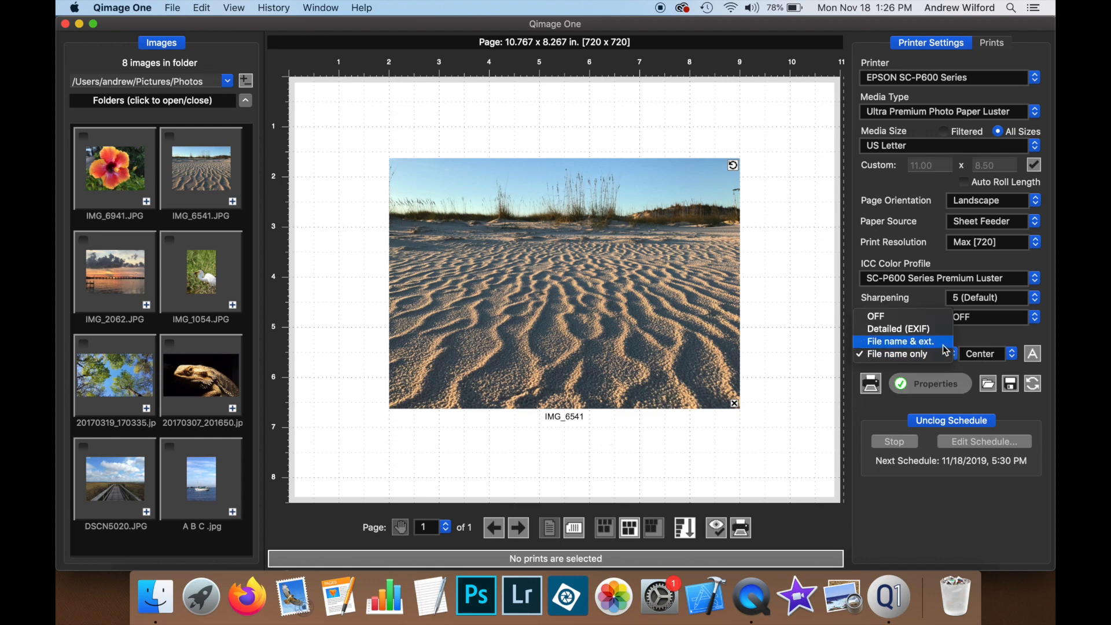
- Switch Print Information from 'File name & ext.' to 'Detailed (EXIF)'
click(902, 341)
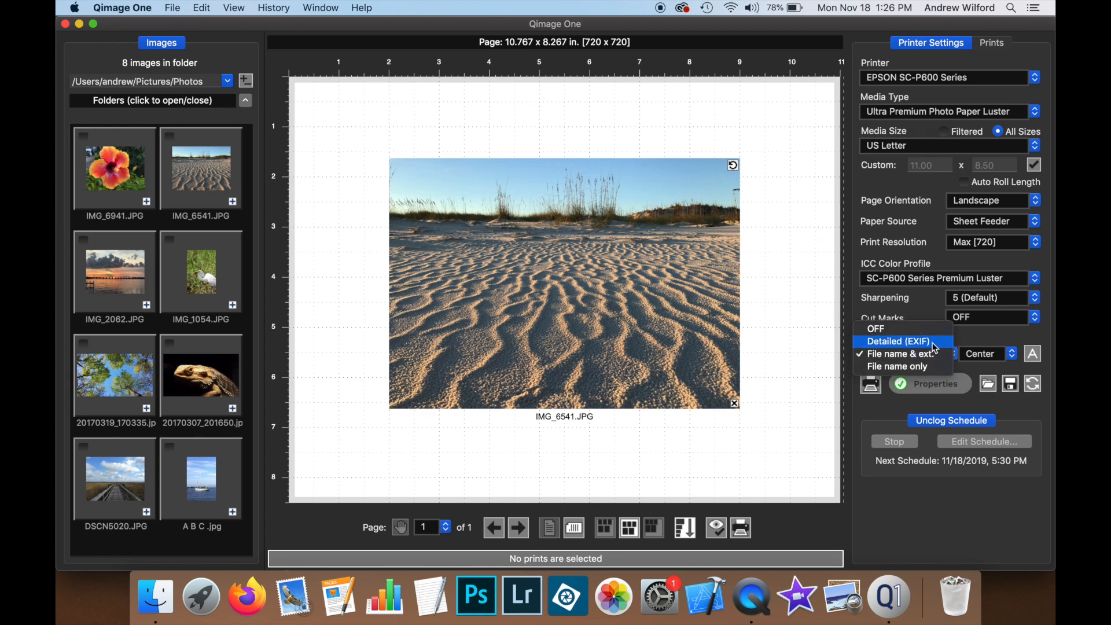
click(898, 340)
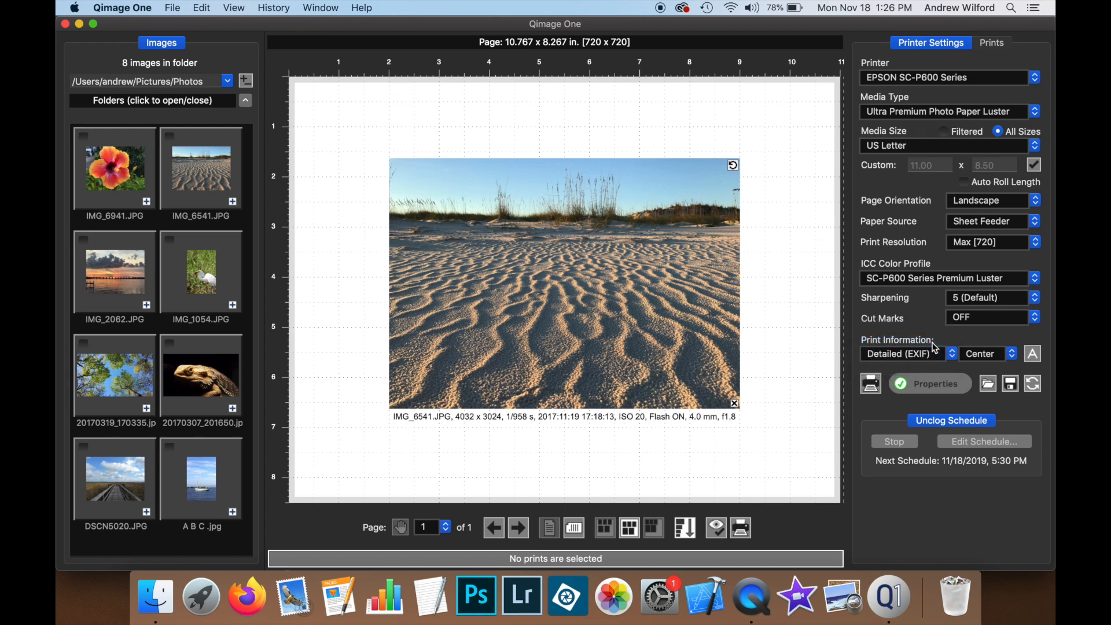
mouse_move(428, 448)
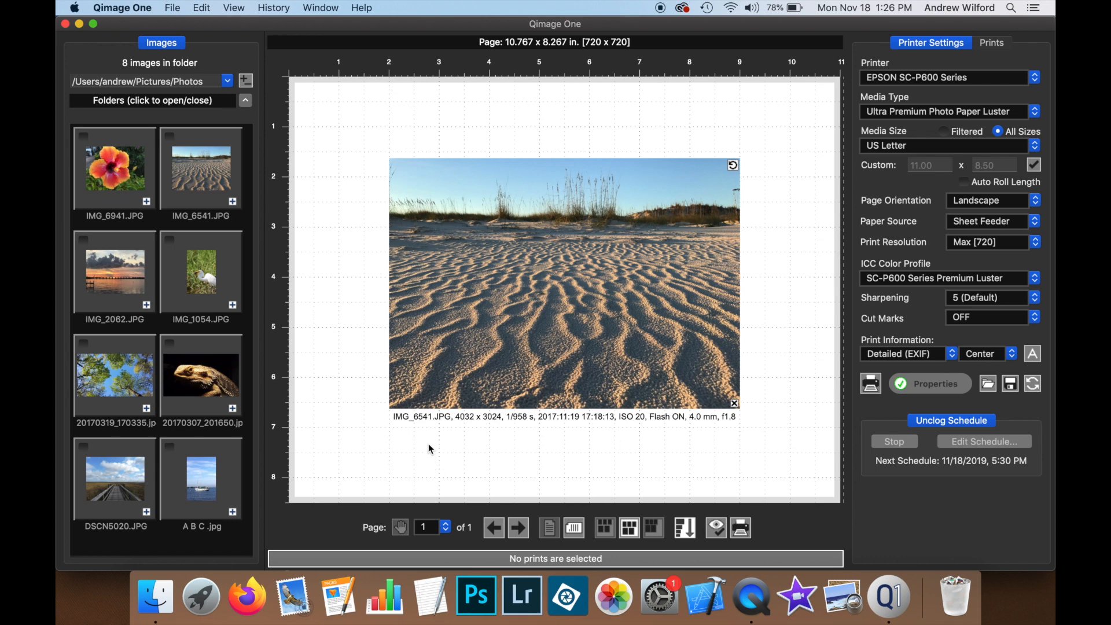
mouse_move(406, 427)
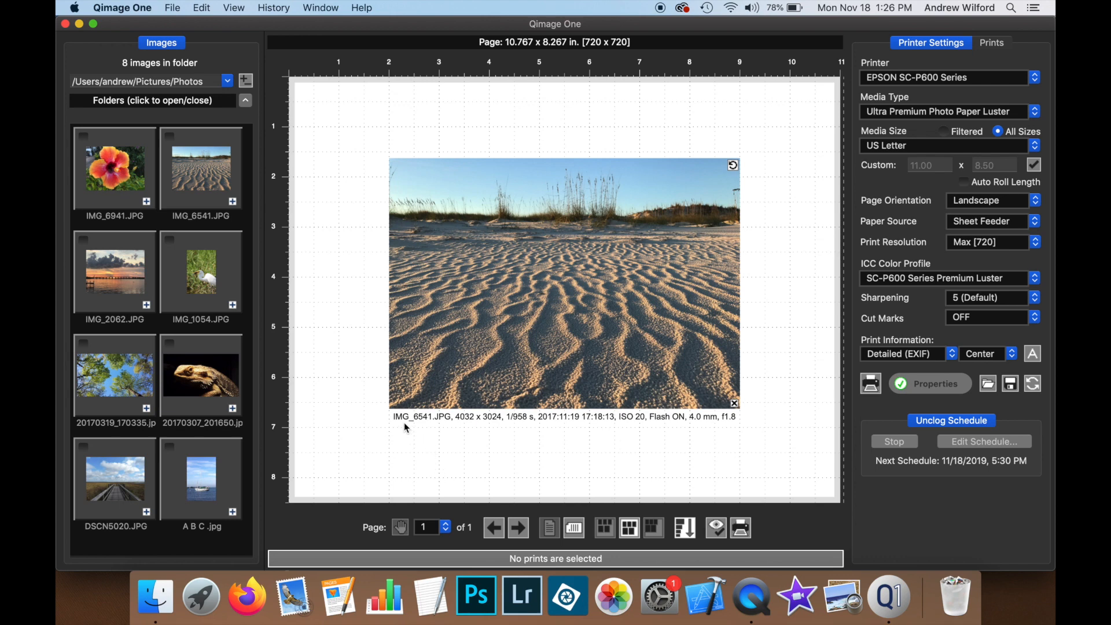
mouse_move(480, 429)
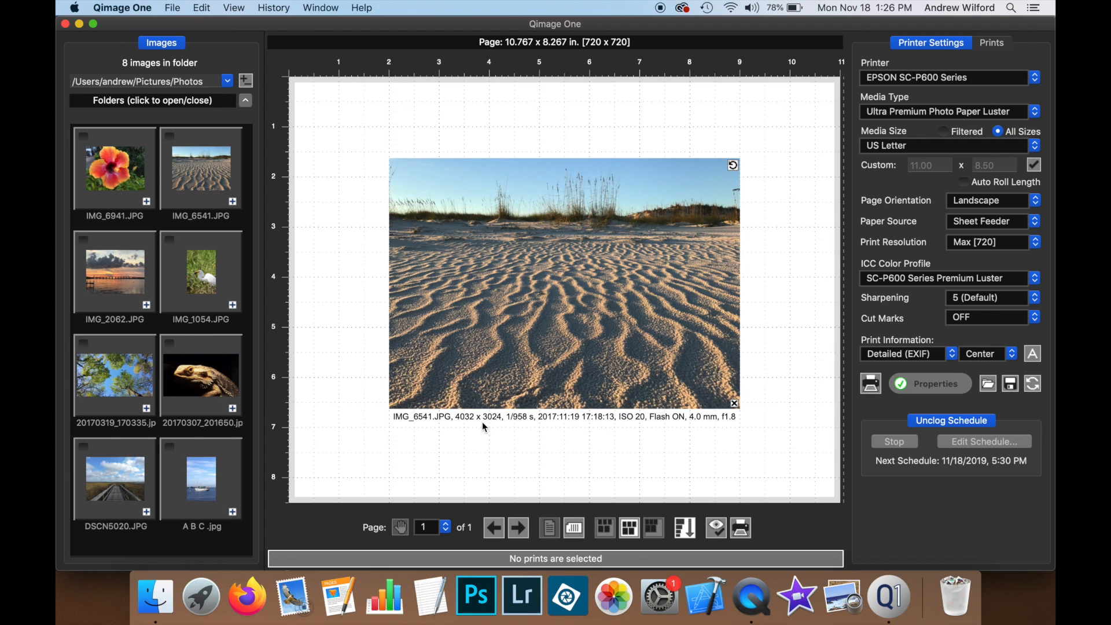
mouse_move(558, 422)
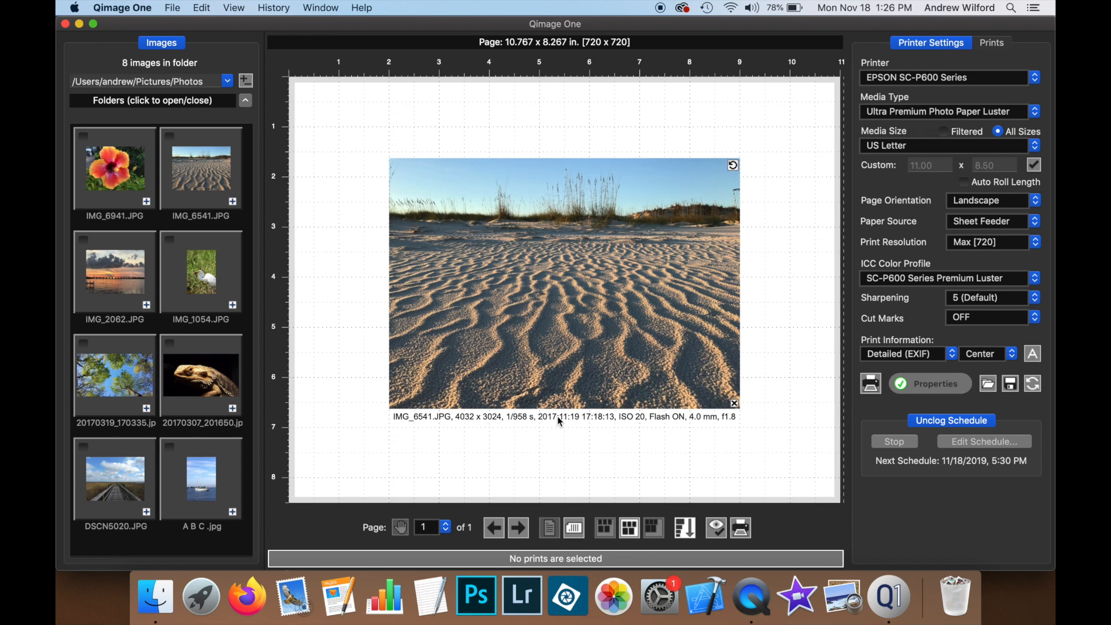
mouse_move(615, 426)
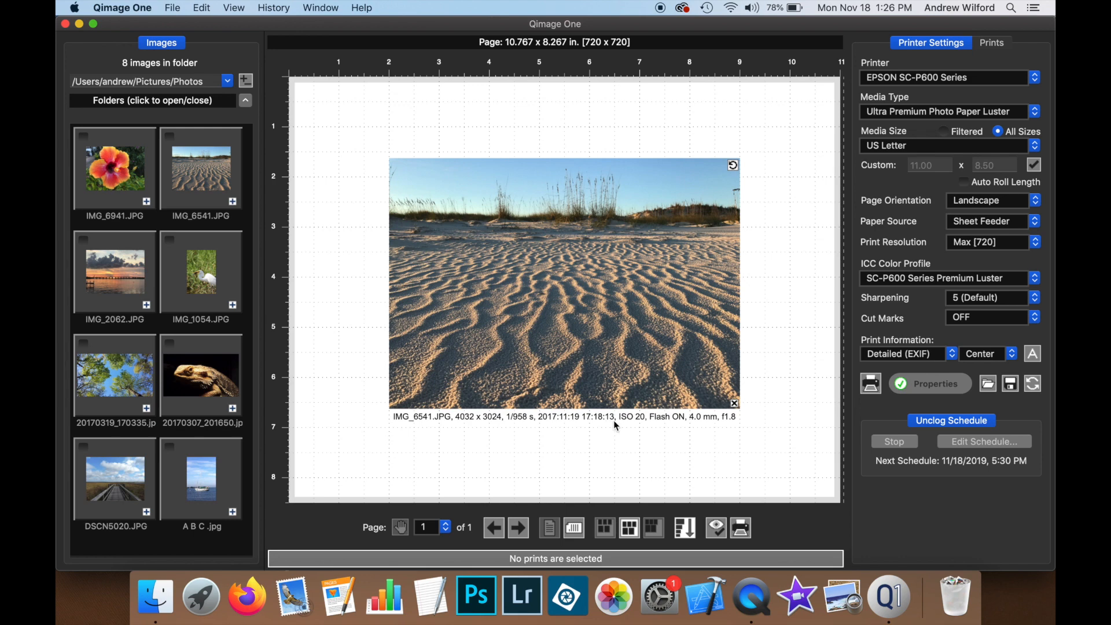
mouse_move(672, 423)
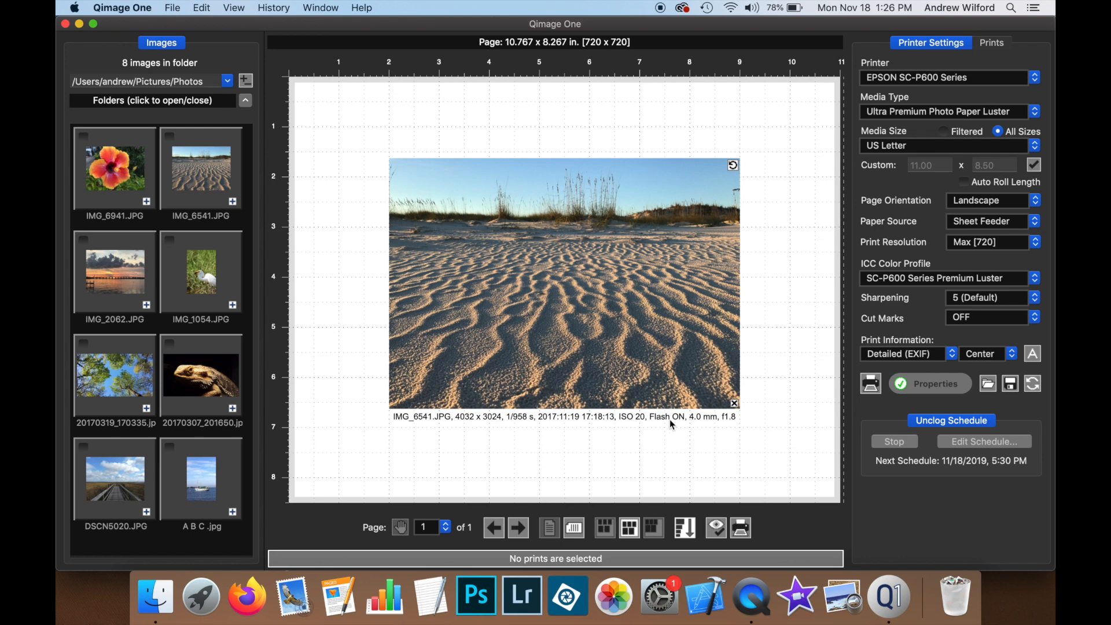
mouse_move(703, 427)
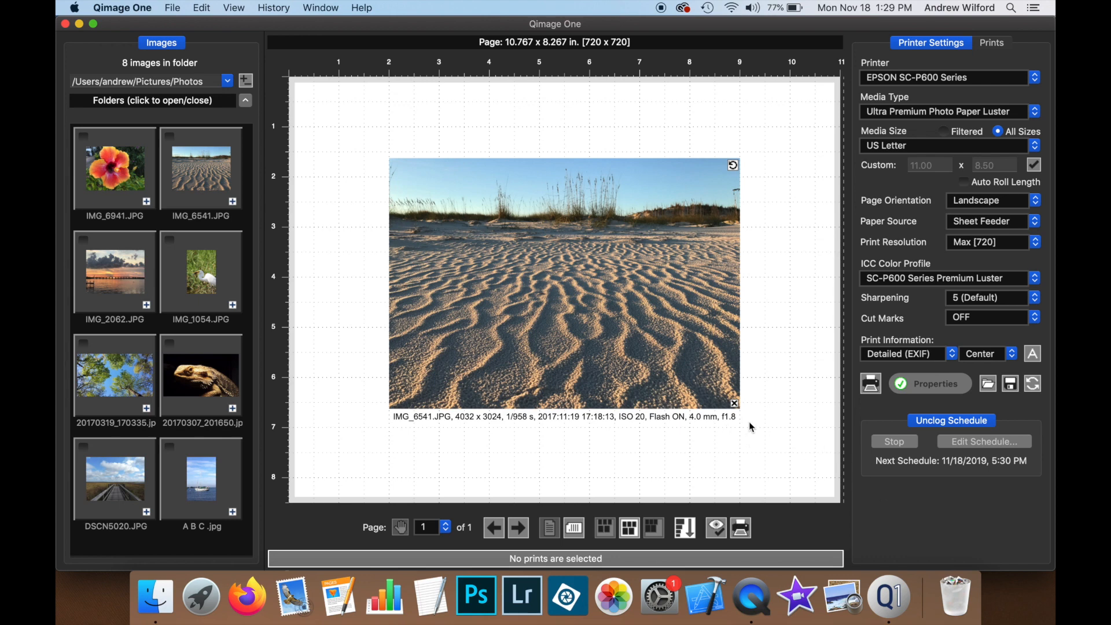
mouse_move(976, 404)
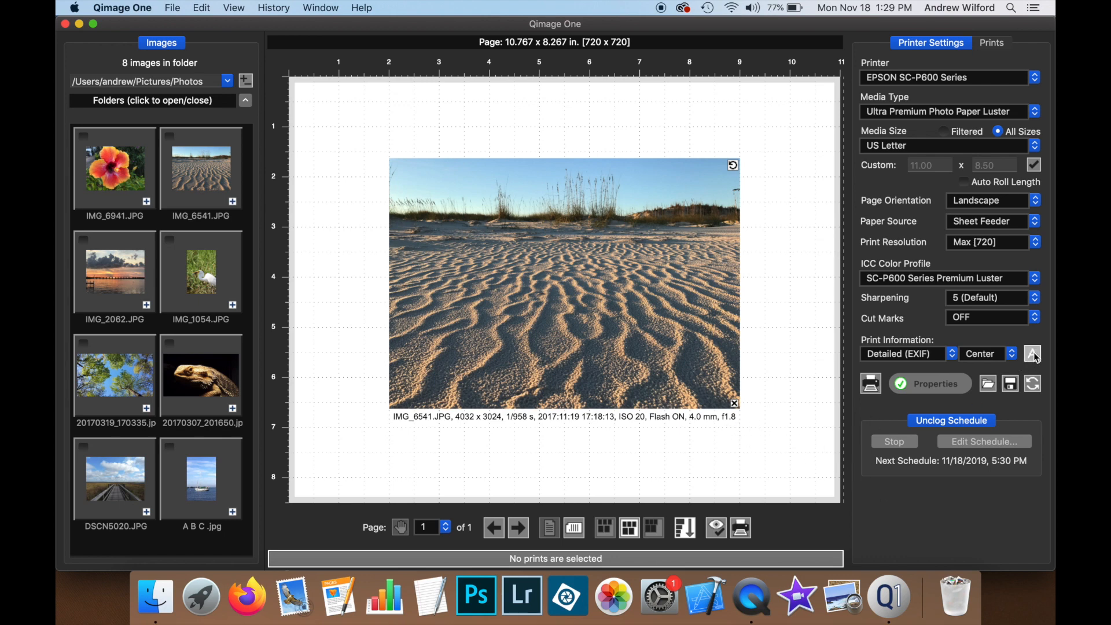
- Set the caption font to Avenir with blue text, then close the font settings
click(1032, 353)
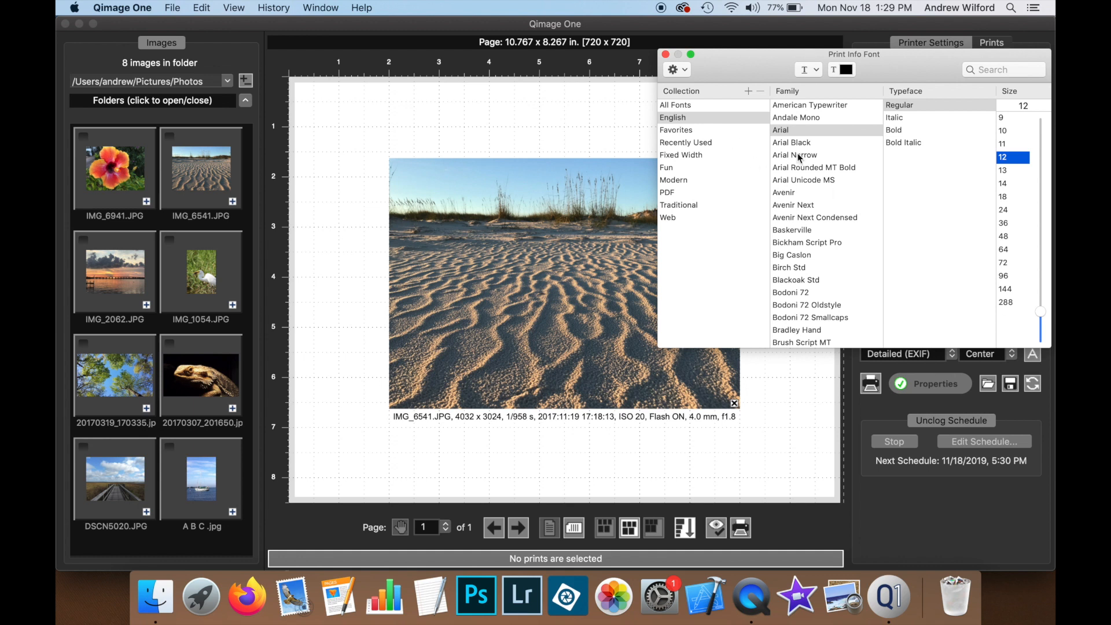
click(783, 192)
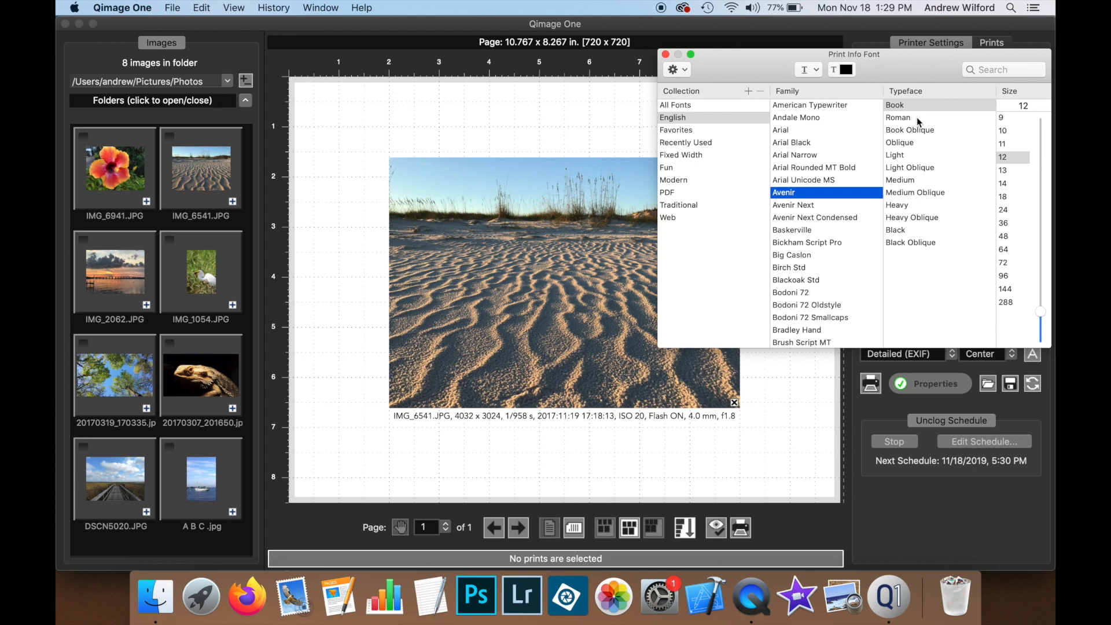
mouse_move(914, 193)
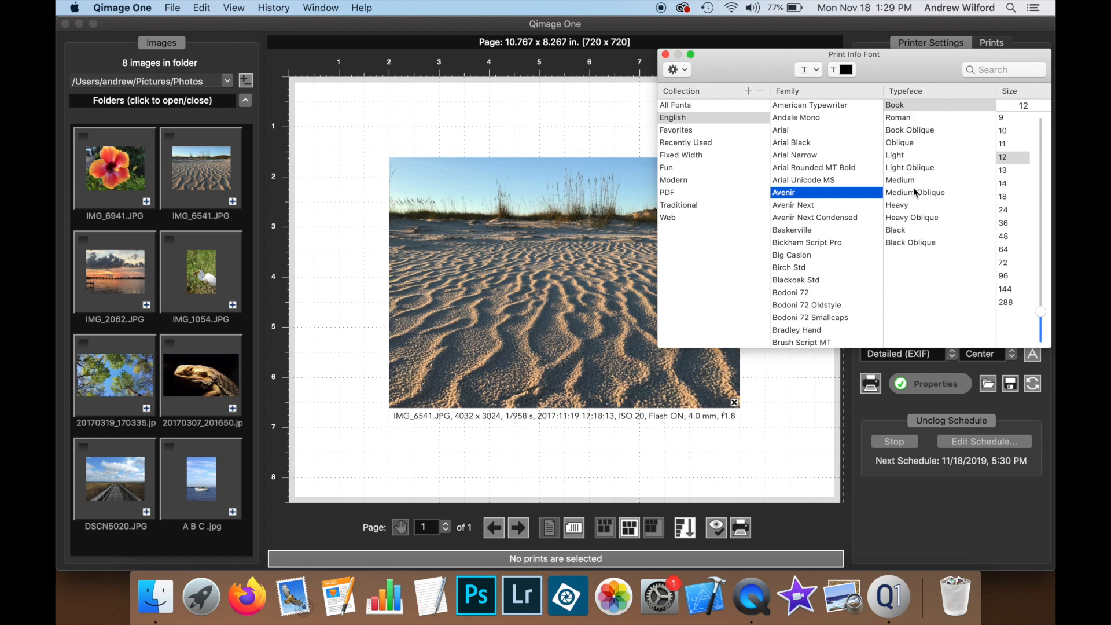
mouse_move(1014, 202)
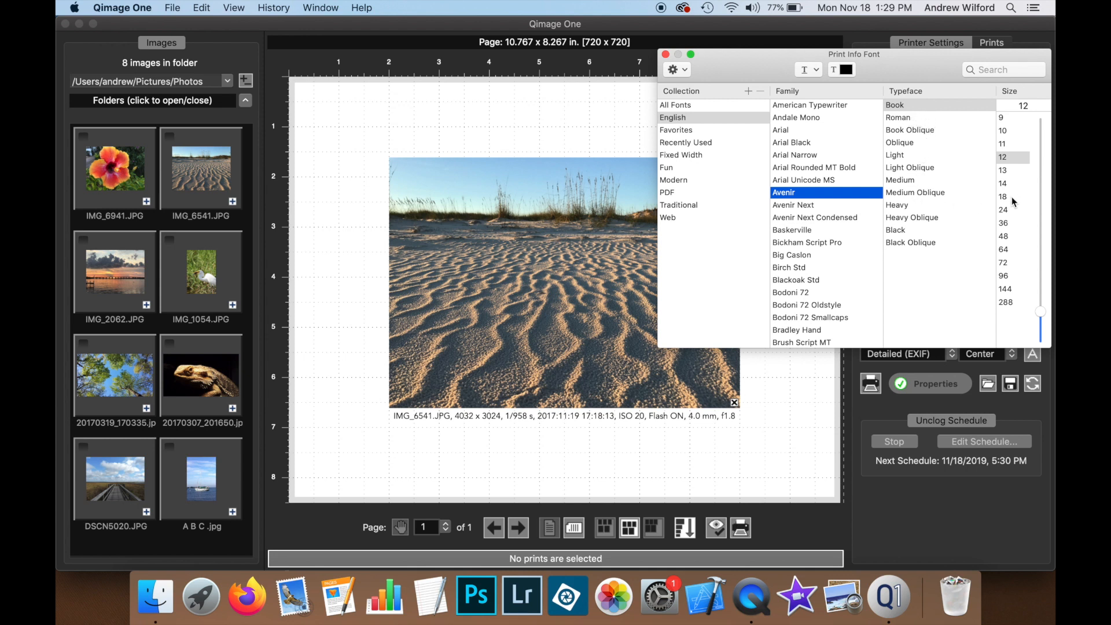
click(846, 69)
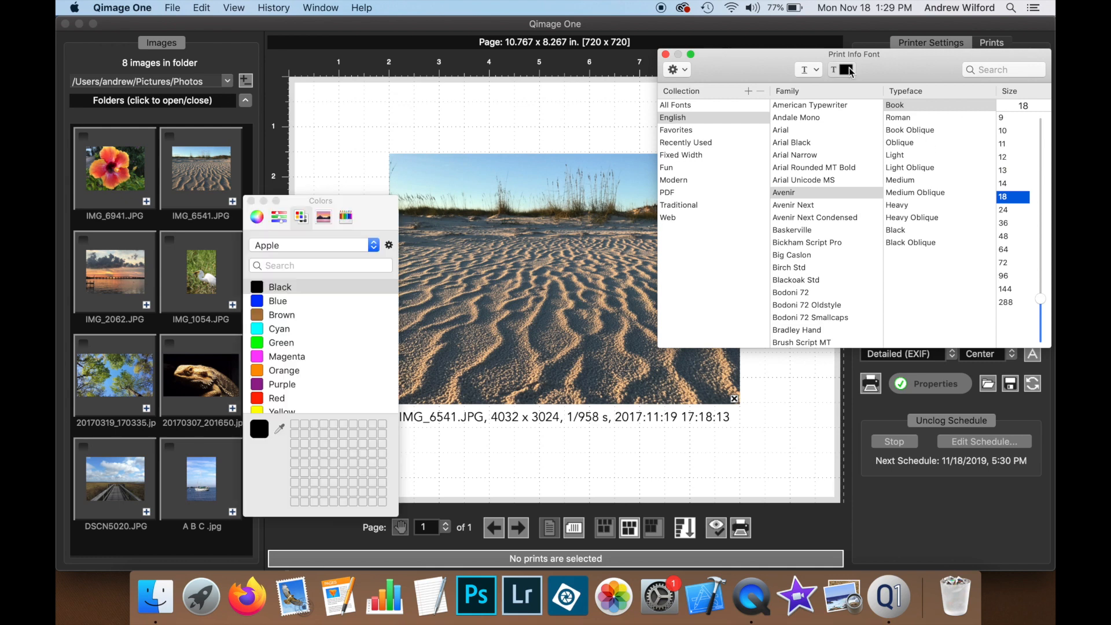
click(277, 300)
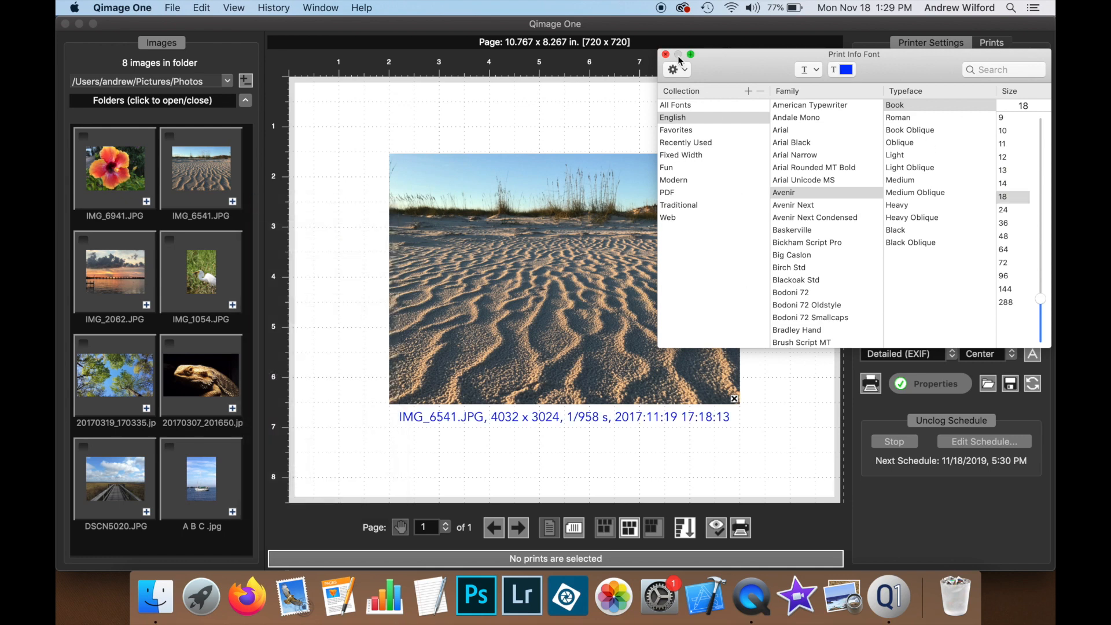
click(665, 54)
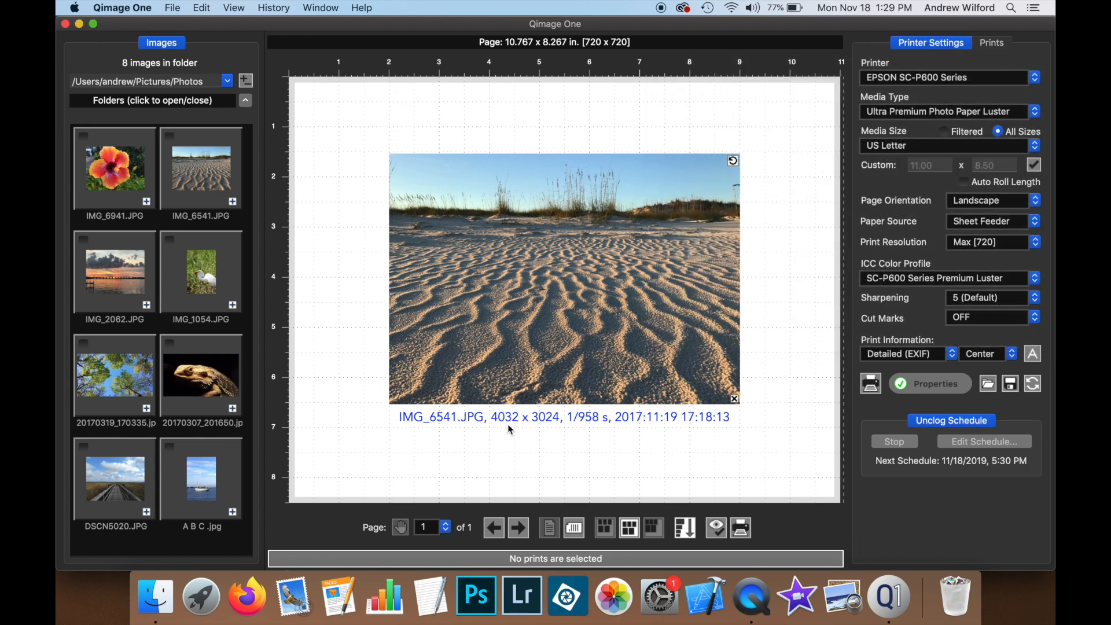
mouse_move(672, 430)
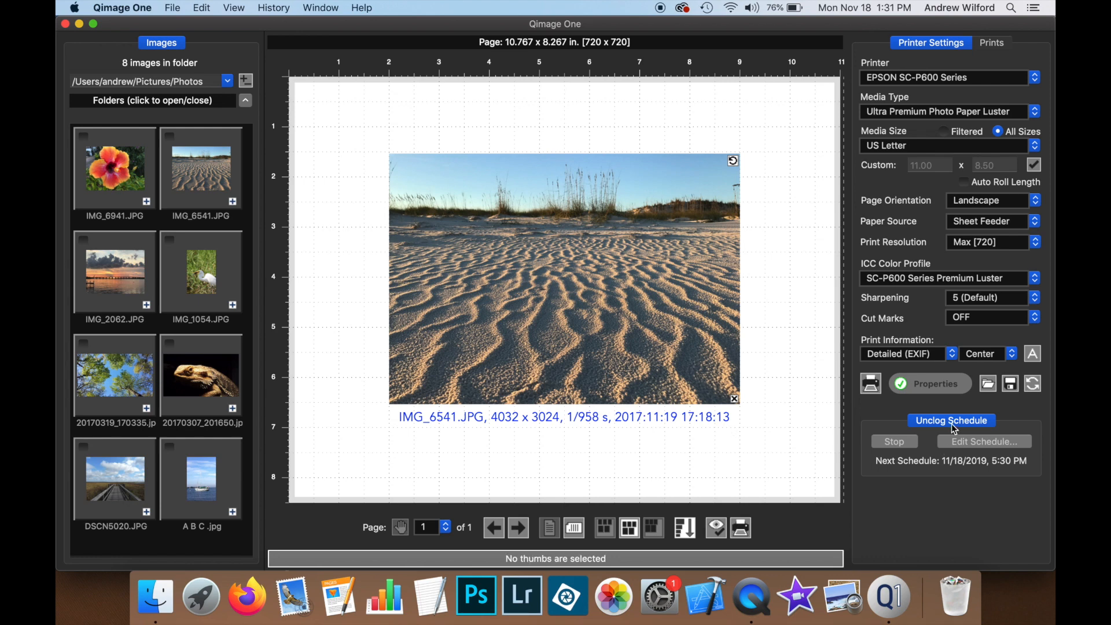
click(903, 353)
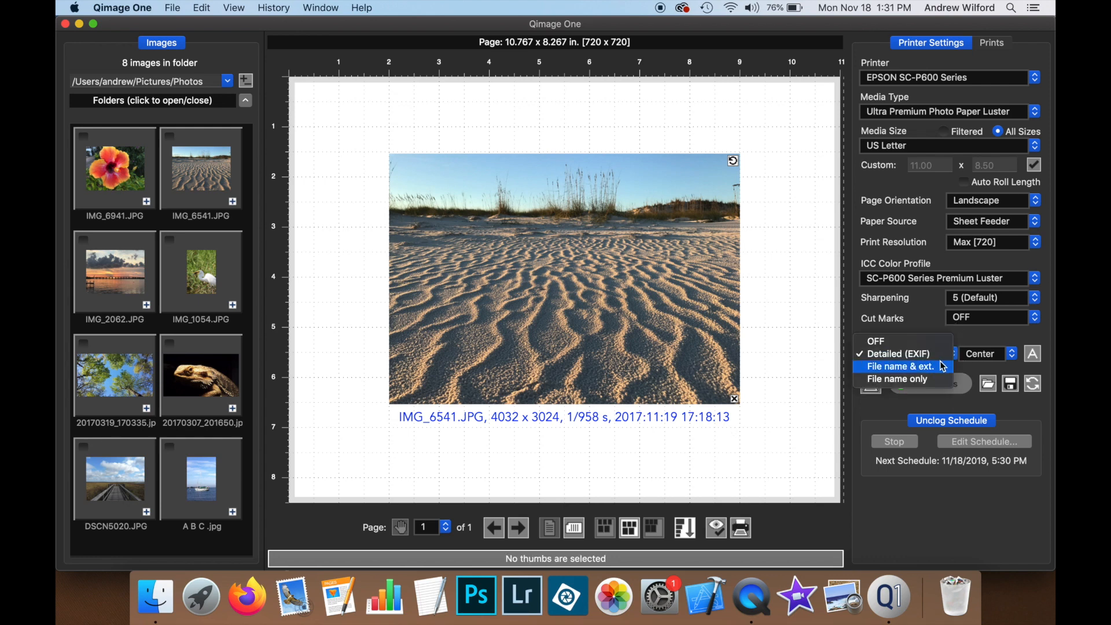
click(900, 366)
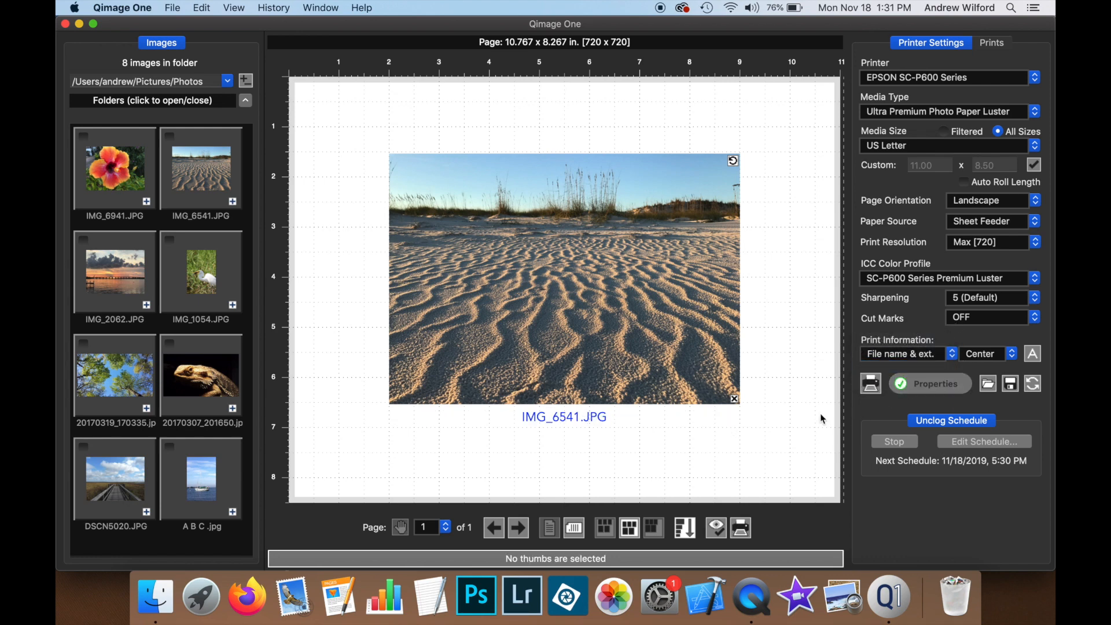
click(988, 354)
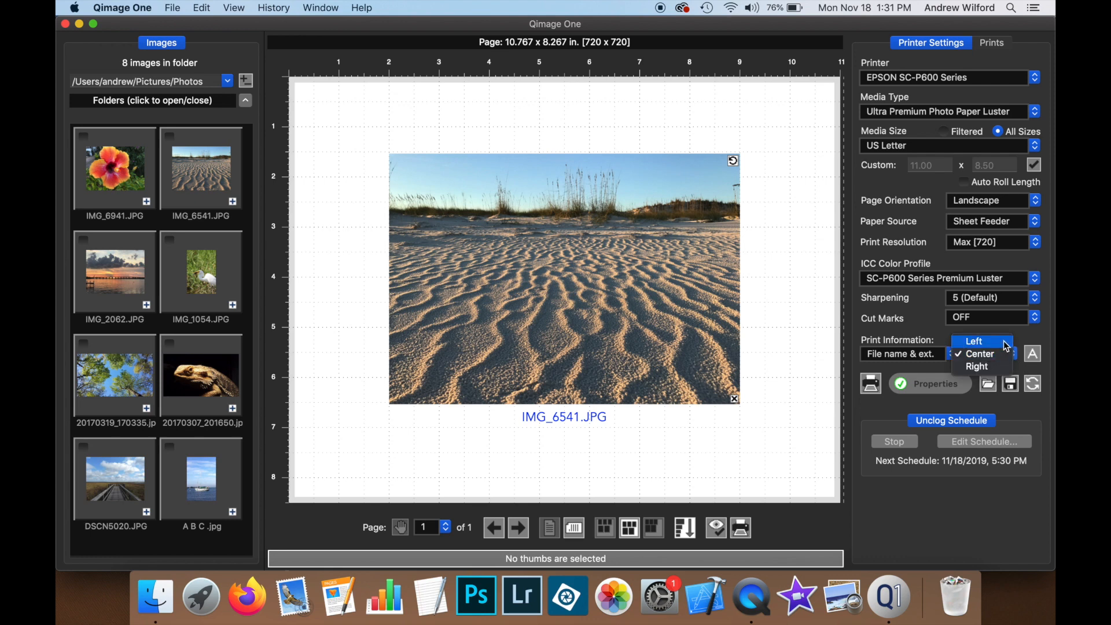
click(972, 341)
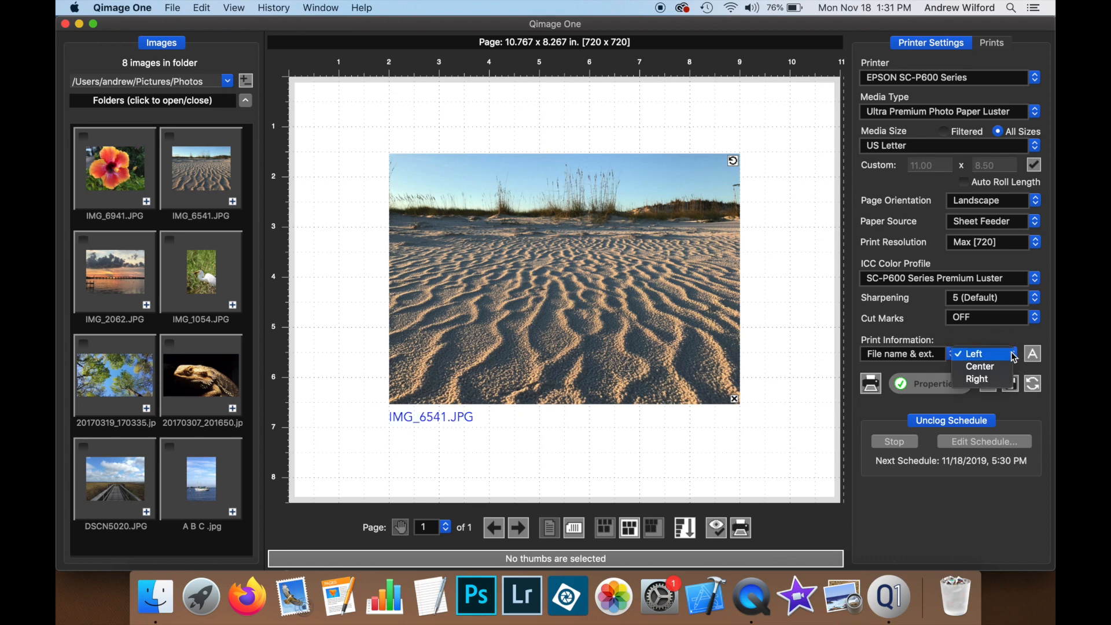
click(976, 378)
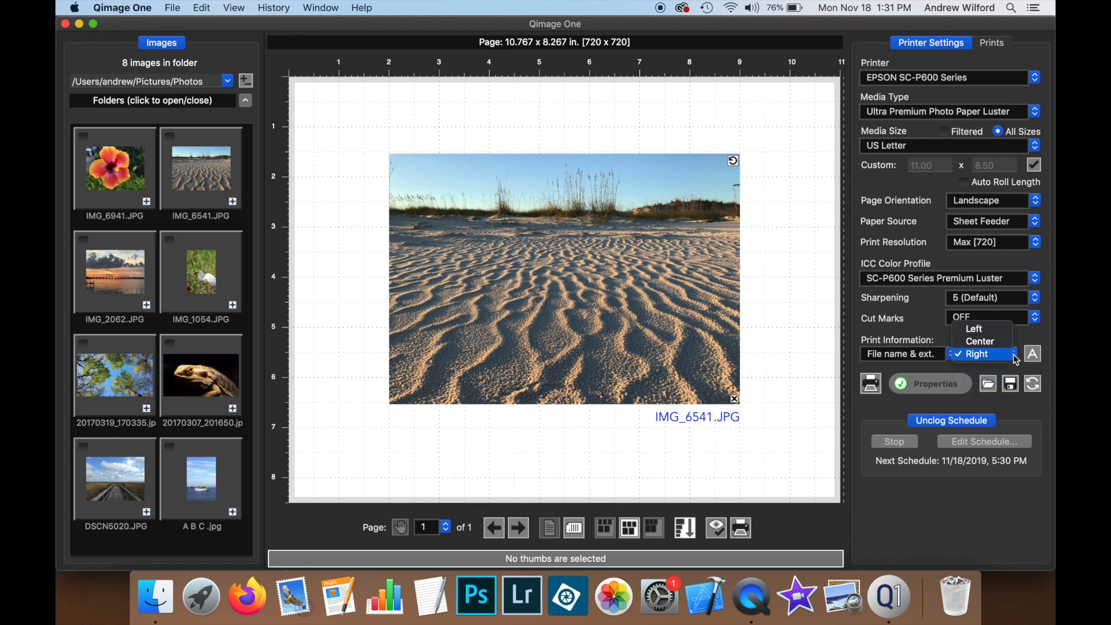
click(980, 340)
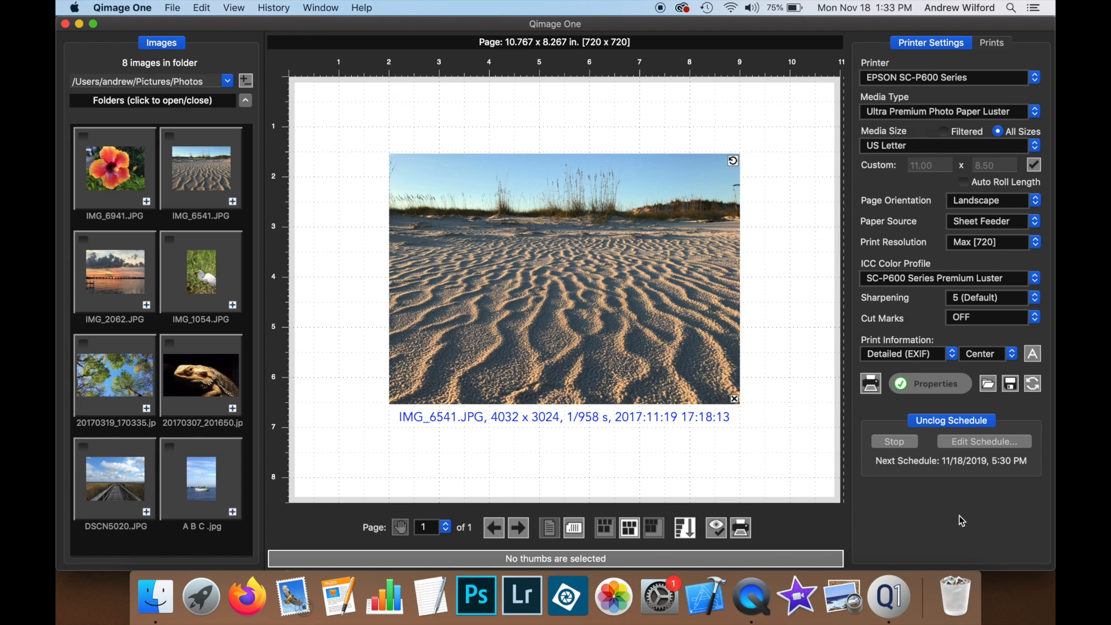
mouse_move(734, 450)
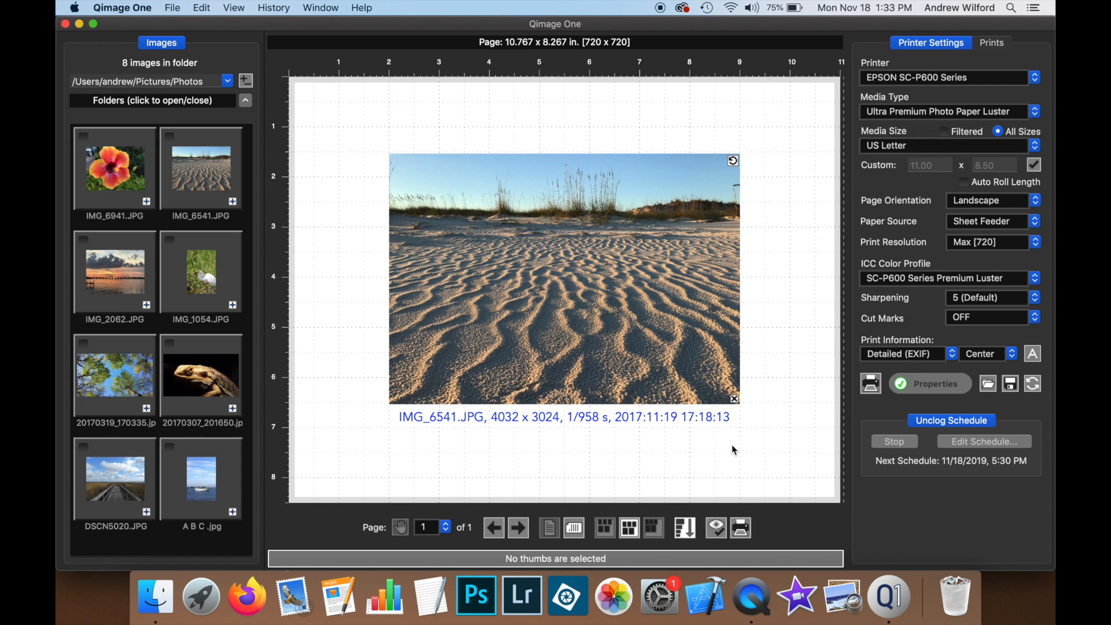
mouse_move(733, 434)
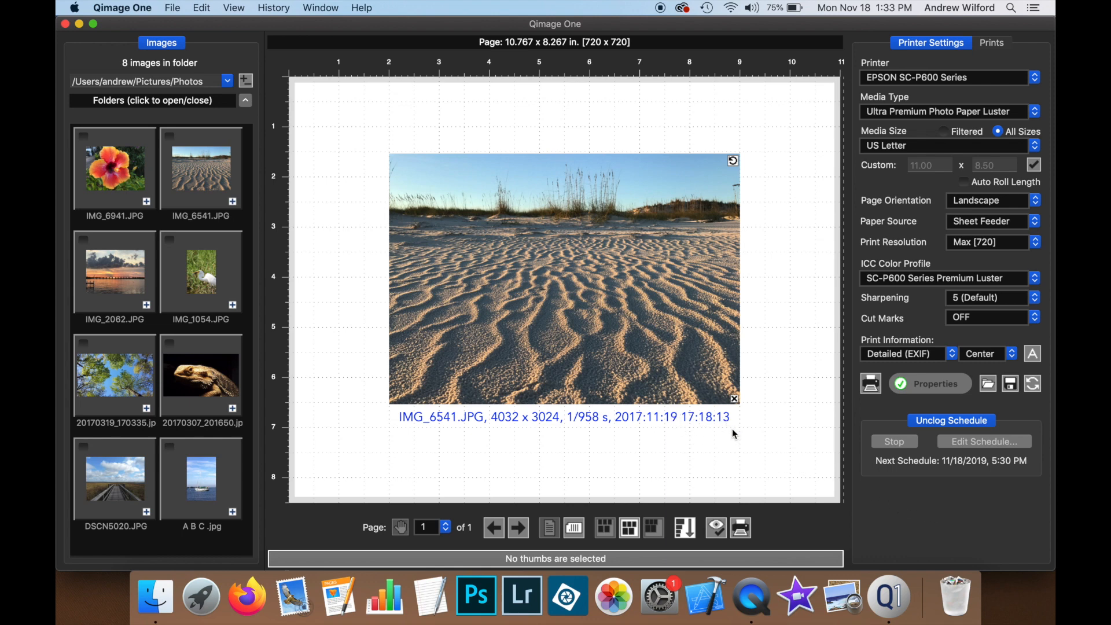
mouse_move(676, 413)
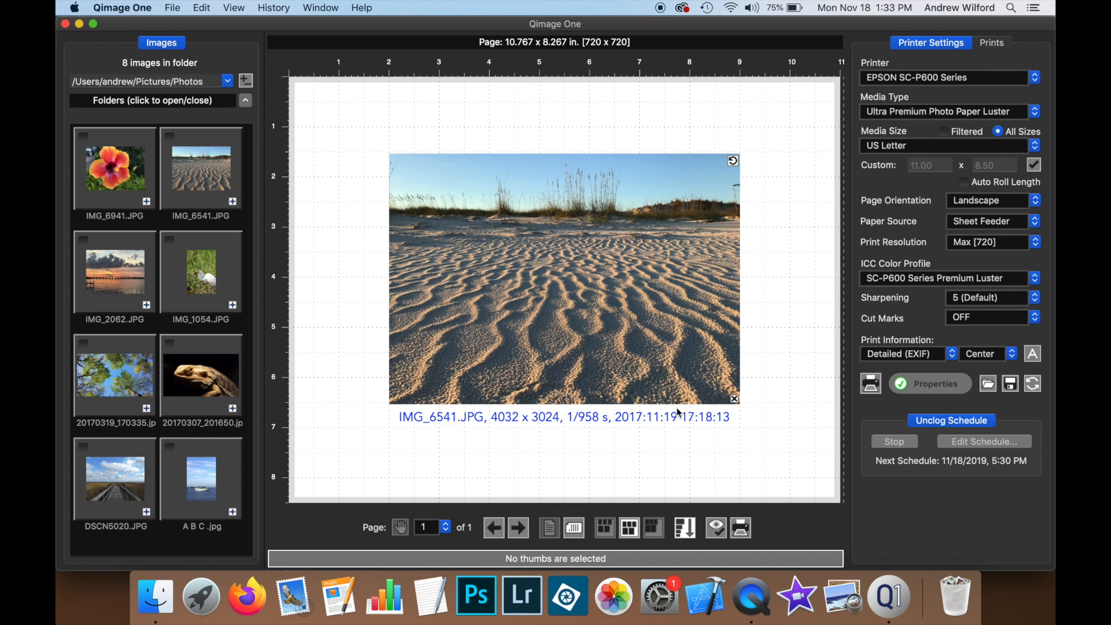
mouse_move(681, 335)
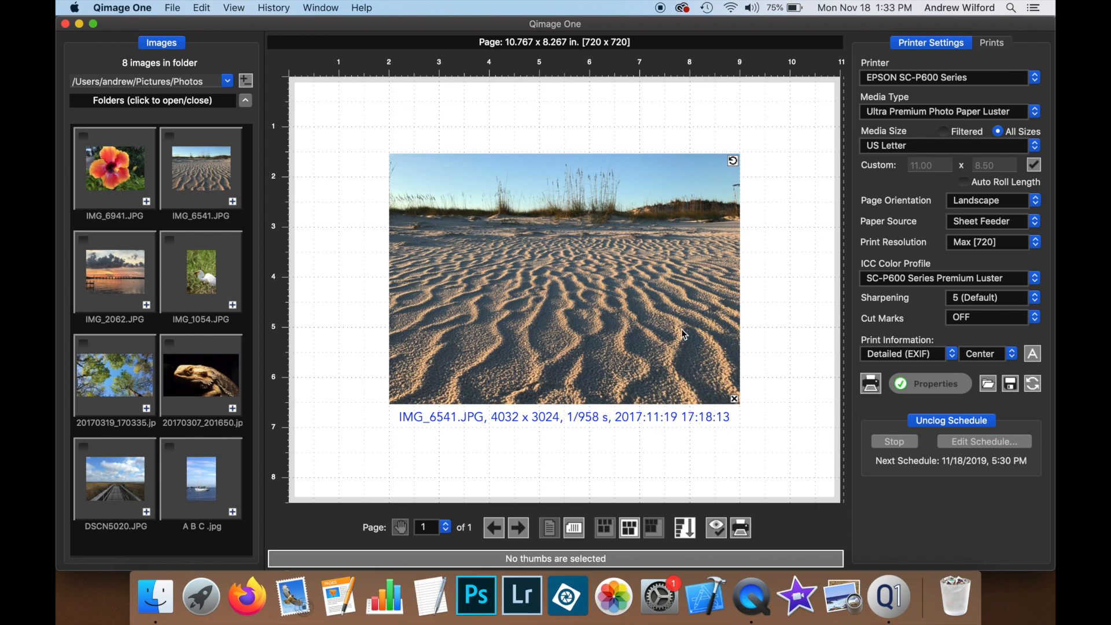
click(991, 43)
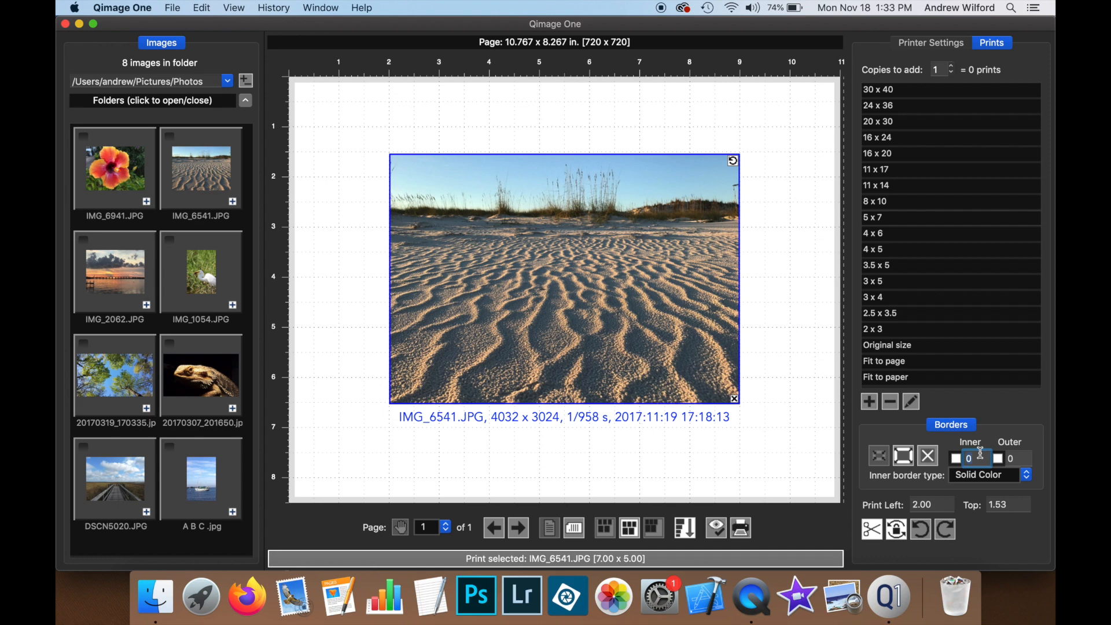
- Preview an inner border of 1 on the beach print, then reset it to 0
click(931, 43)
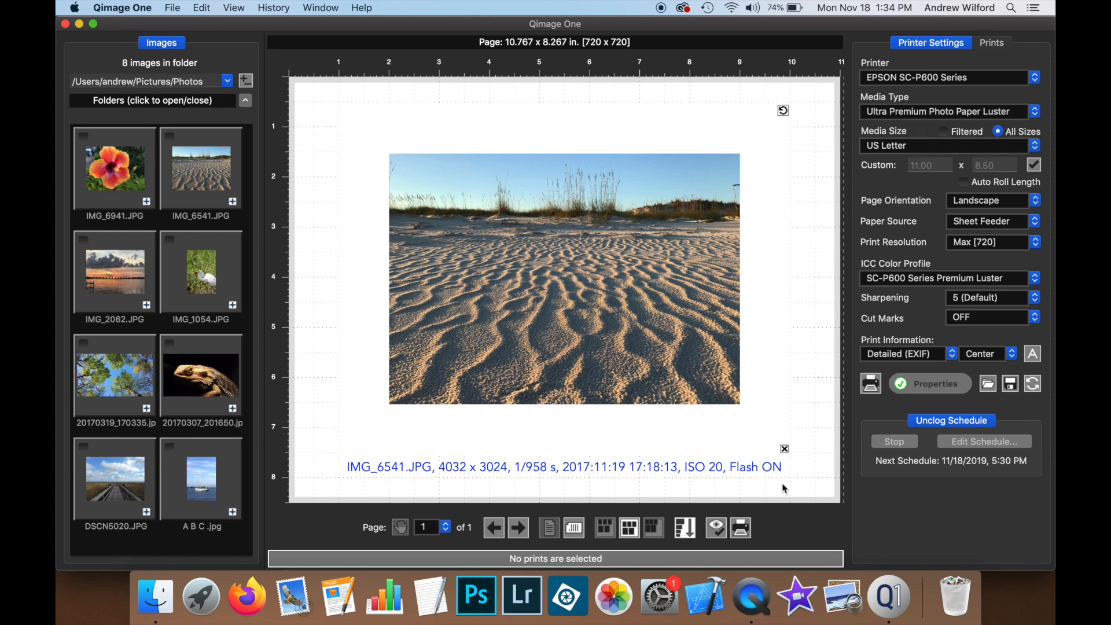
mouse_move(804, 473)
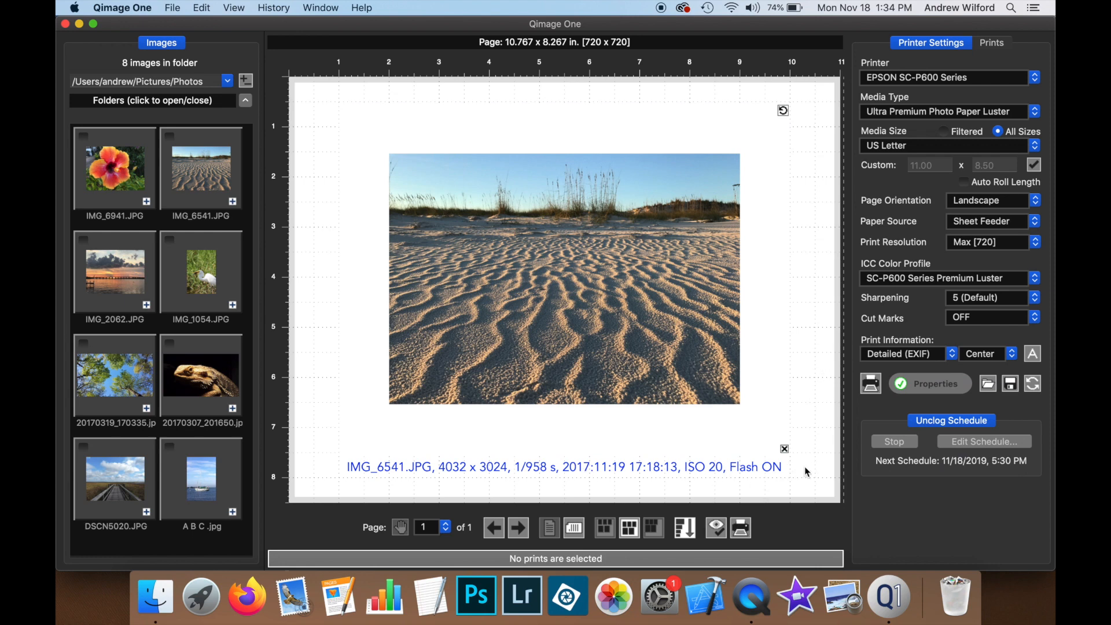
click(991, 43)
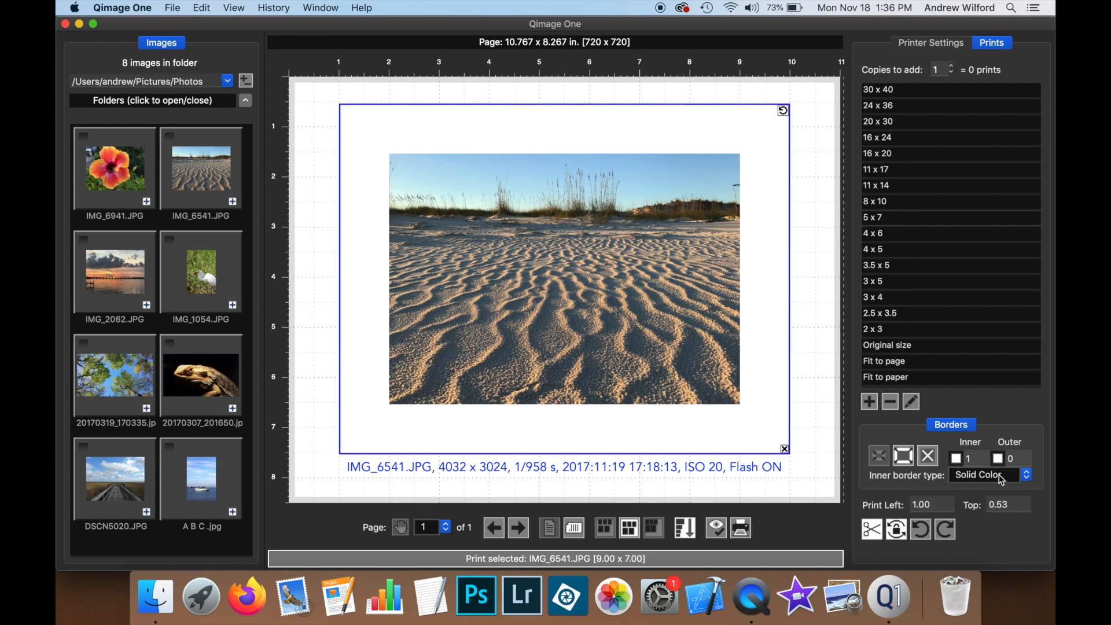
click(873, 217)
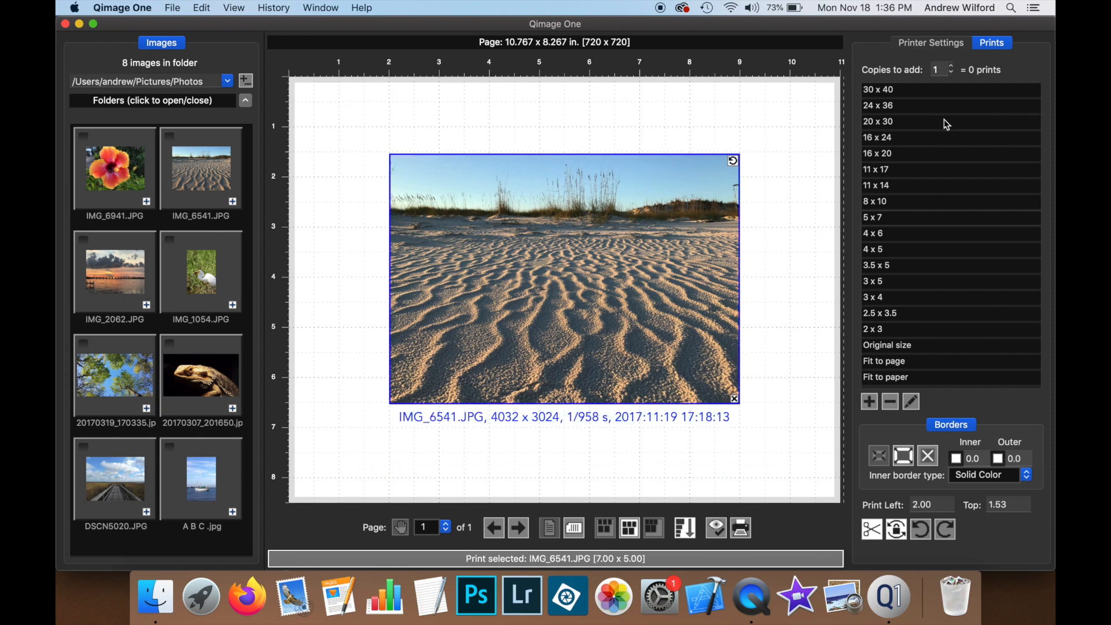
click(872, 280)
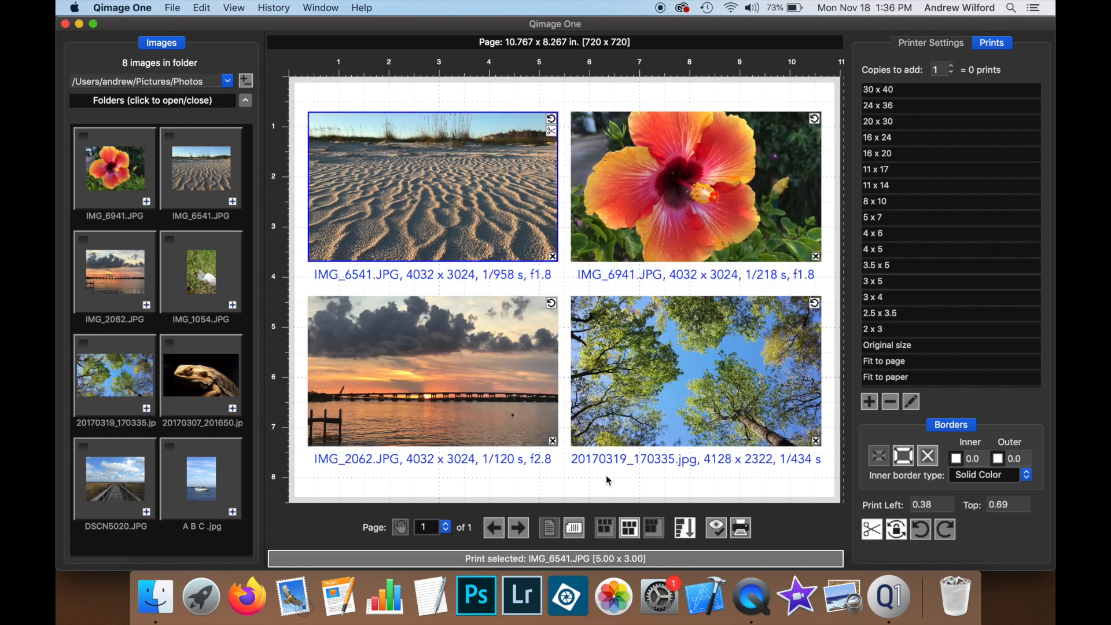
mouse_move(673, 474)
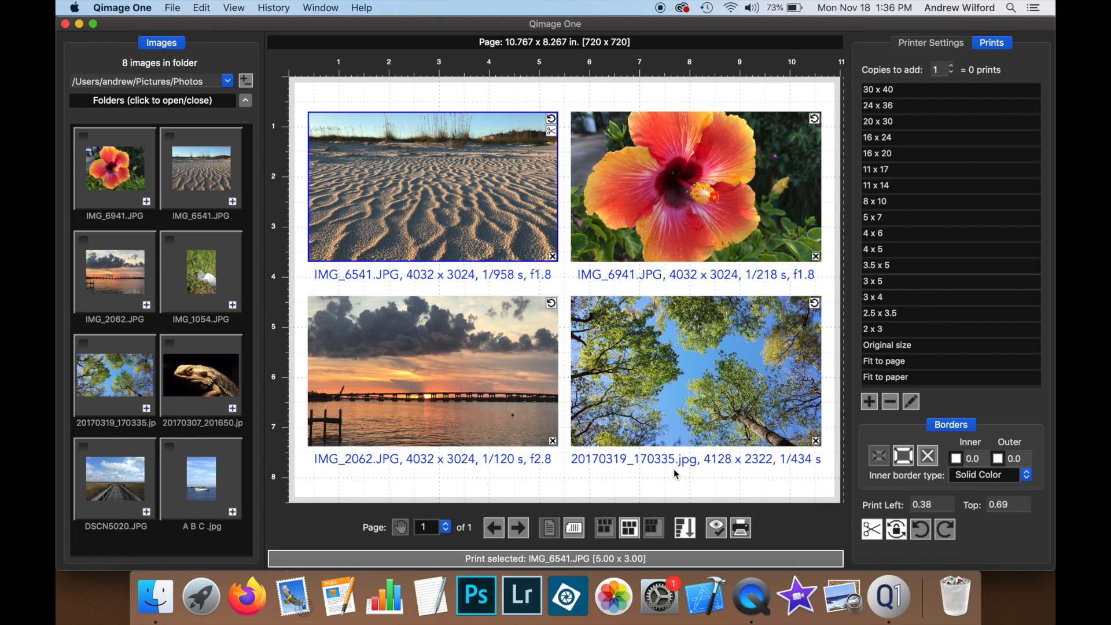
mouse_move(606, 473)
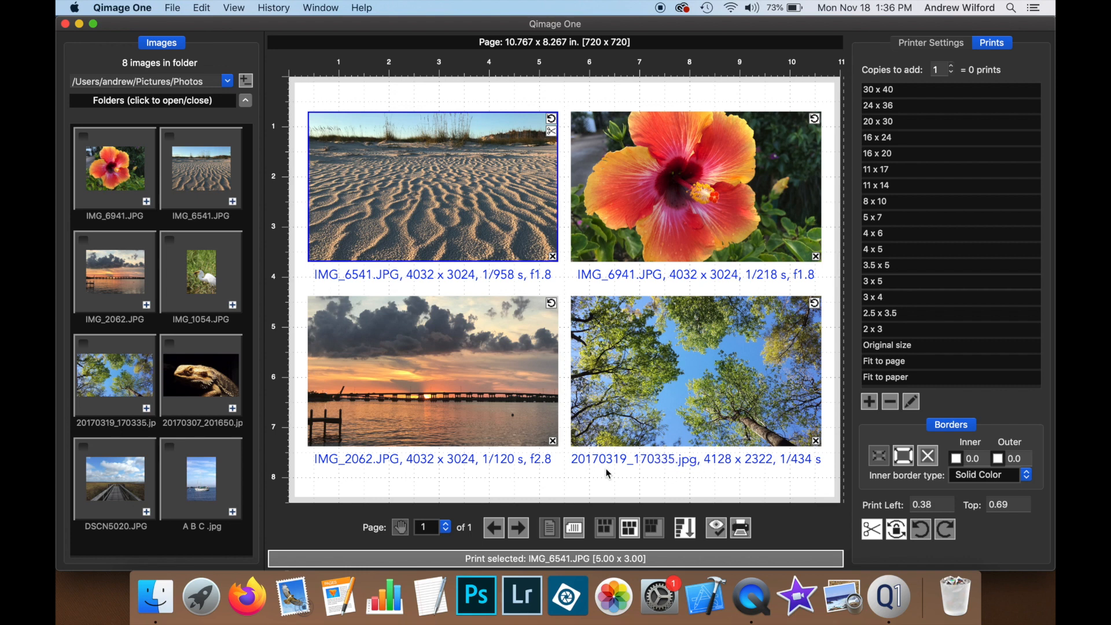
mouse_move(492, 325)
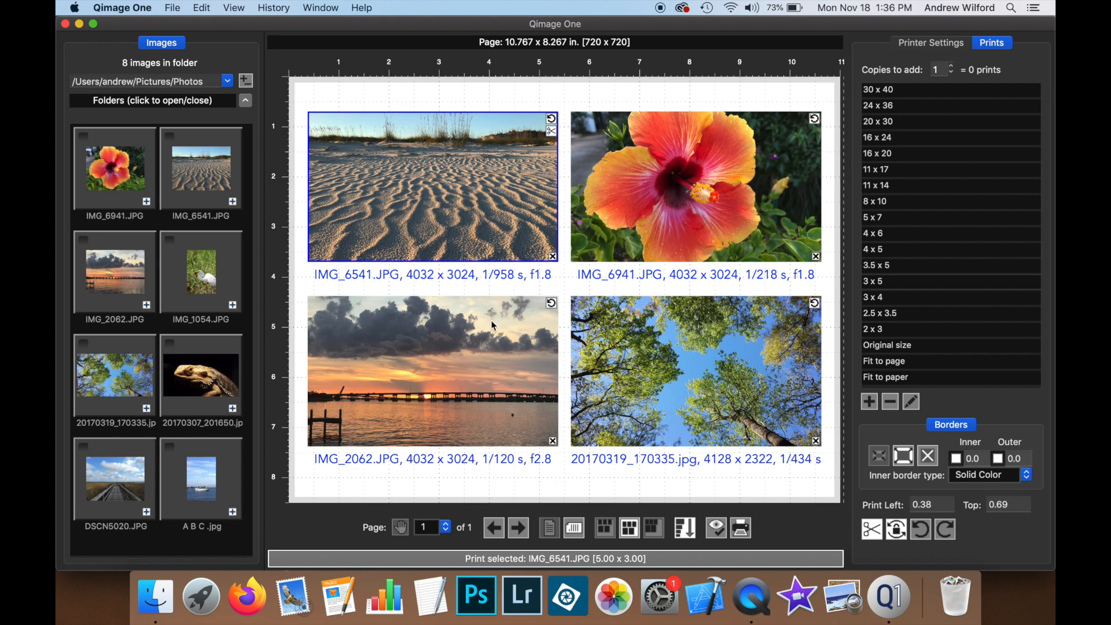
mouse_move(640, 507)
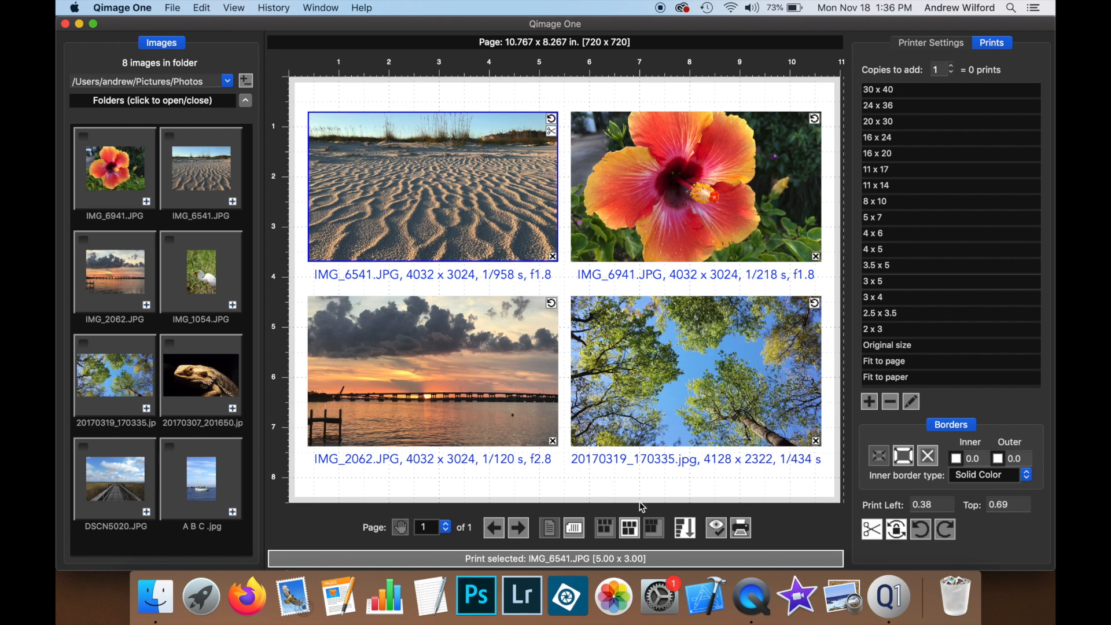
mouse_move(534, 225)
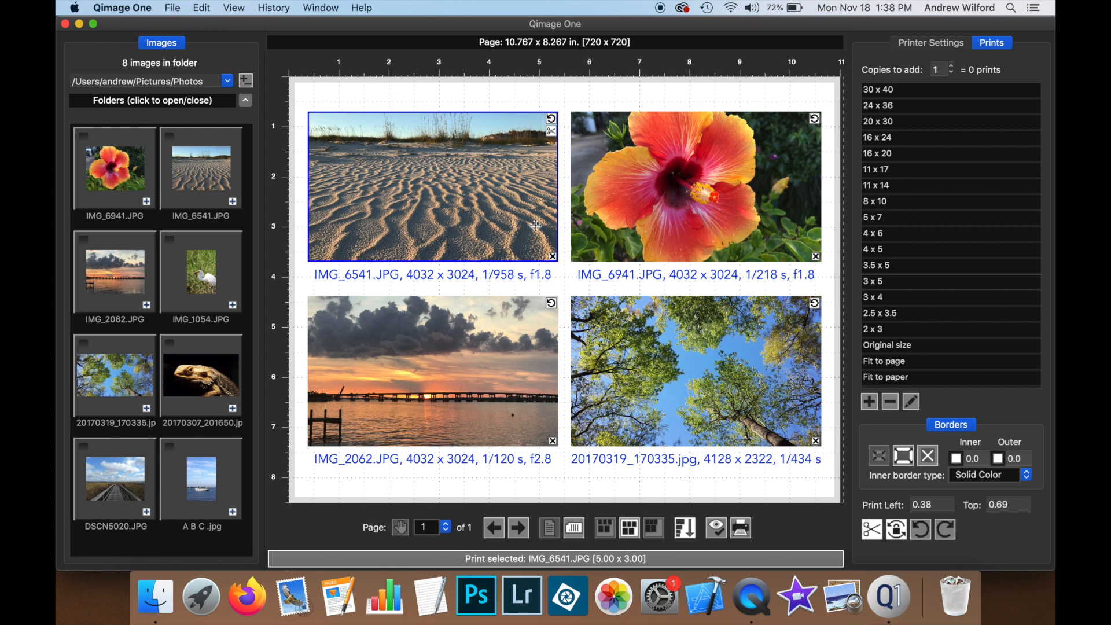